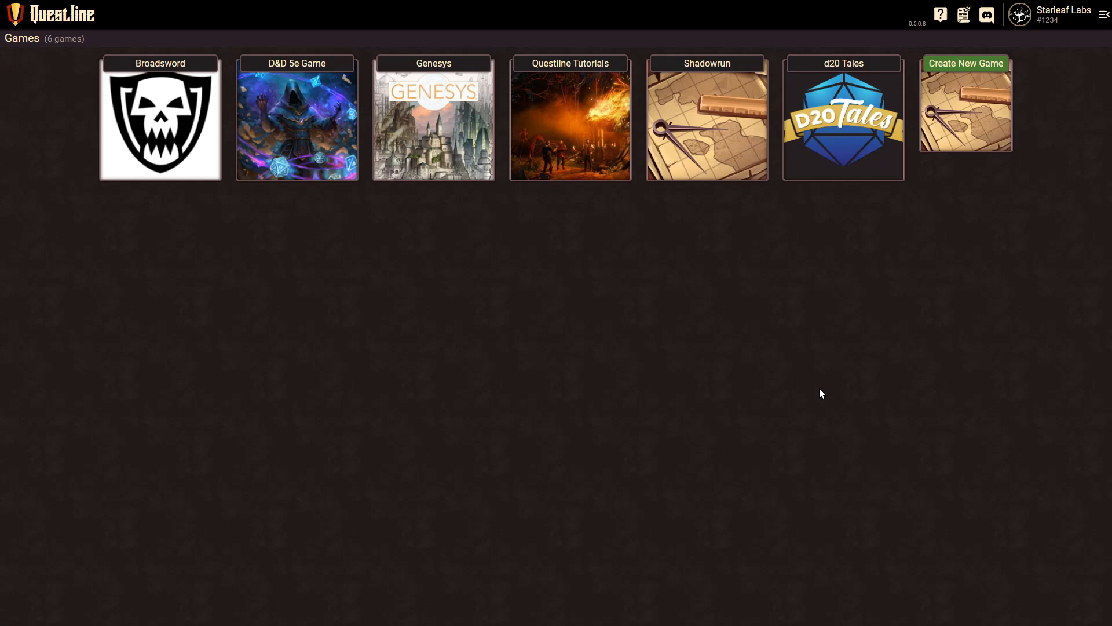
pyautogui.moveTo(154, 156)
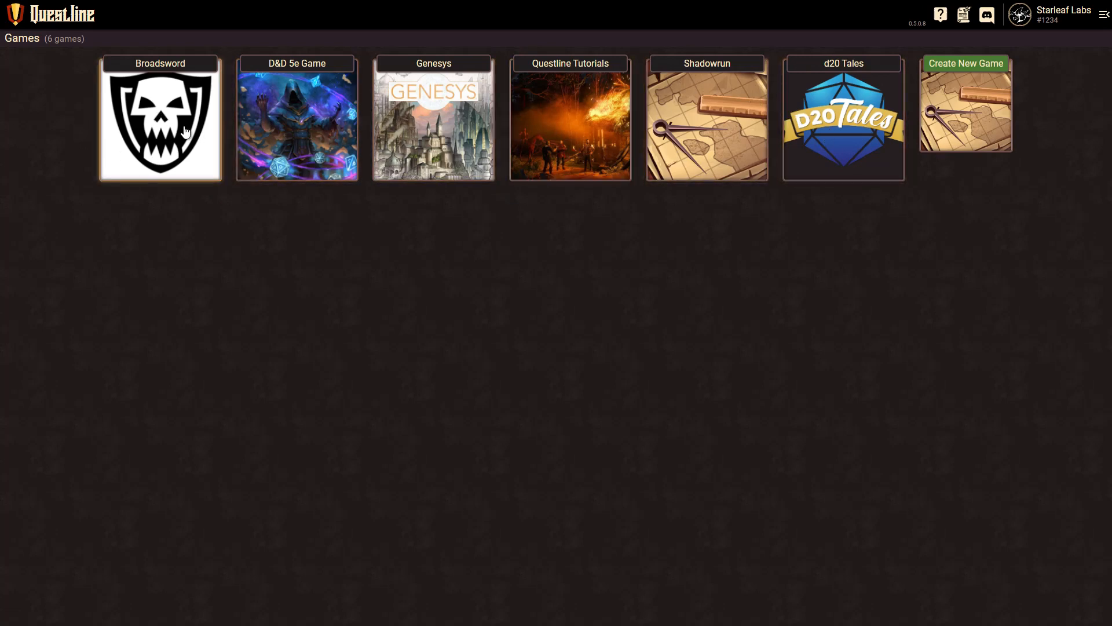
pyautogui.moveTo(972, 118)
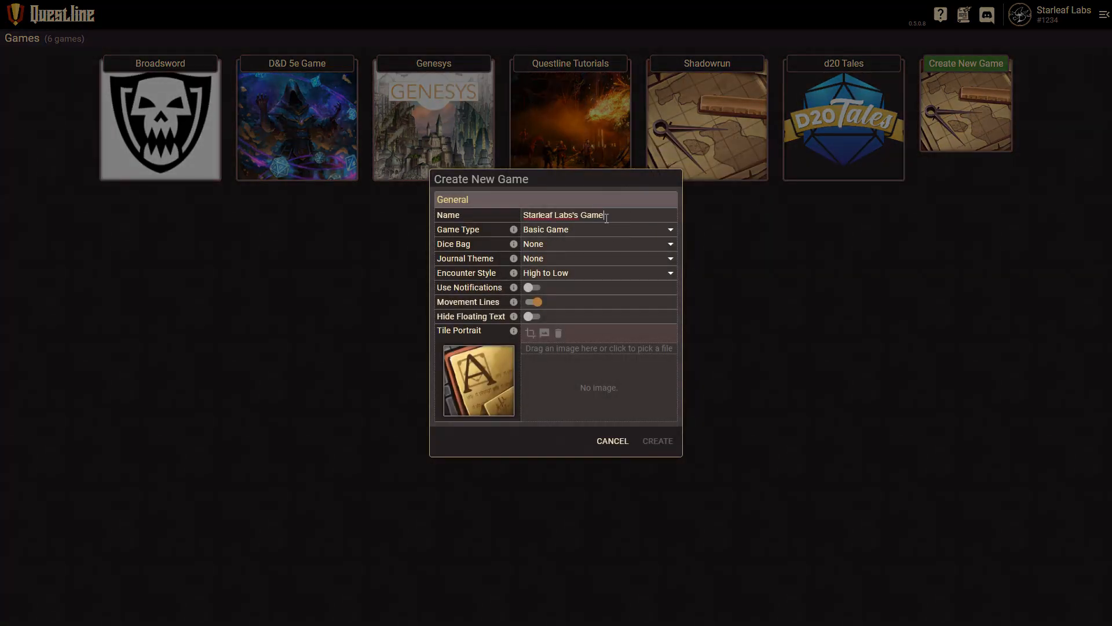
# Name the game 'A Name' with D&D 5th Edition type, create it, and open its tile.
pyautogui.tripleClick(562, 215)
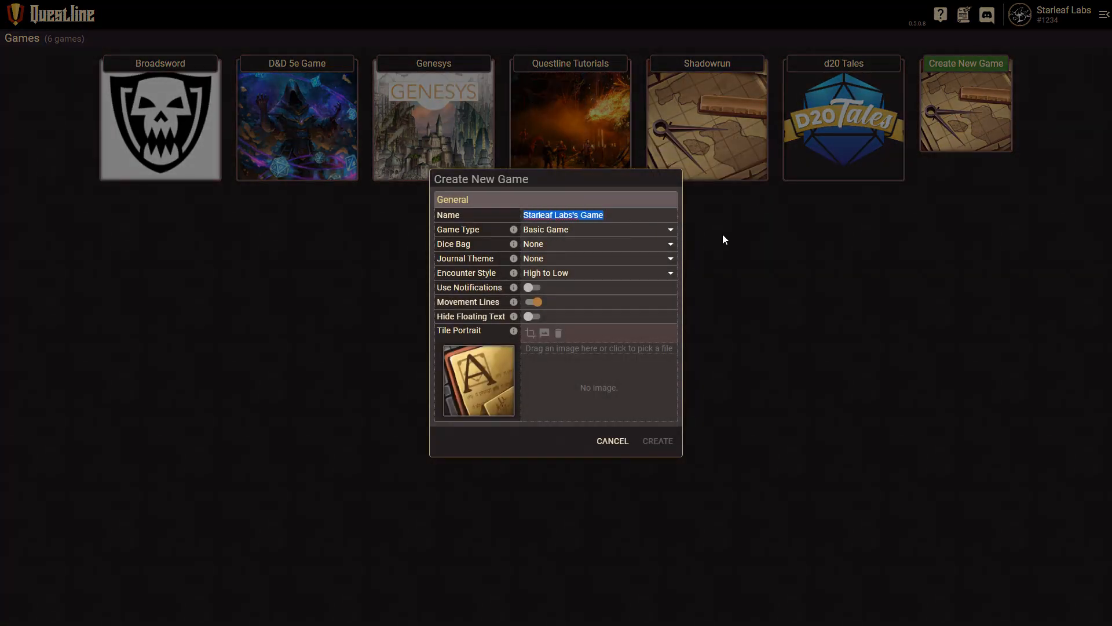
pyautogui.write('A Name')
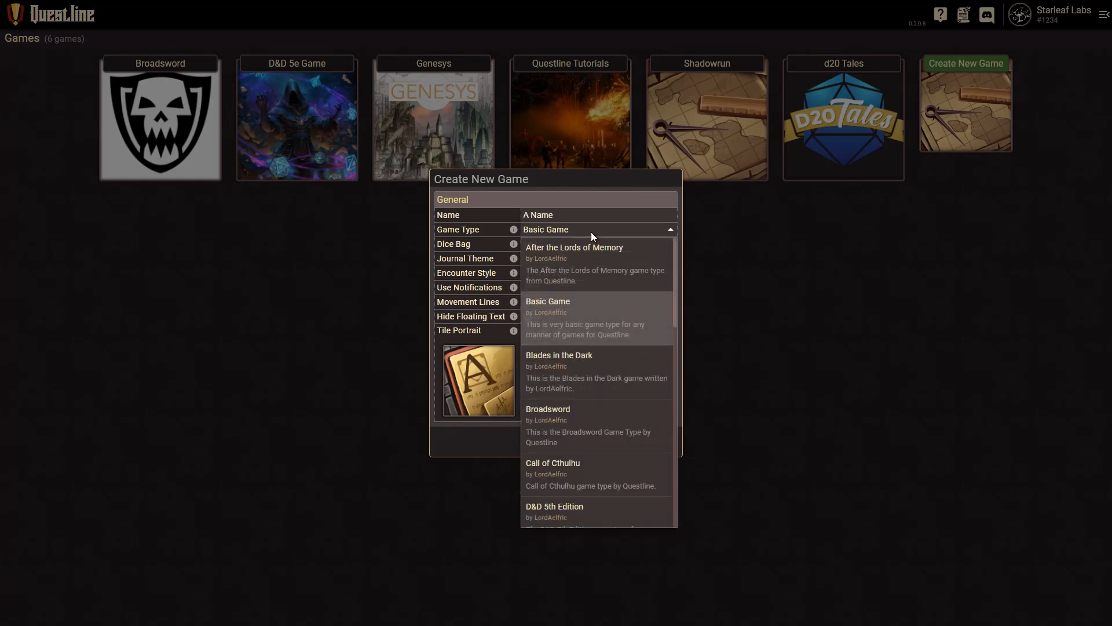
pyautogui.scroll(-3)
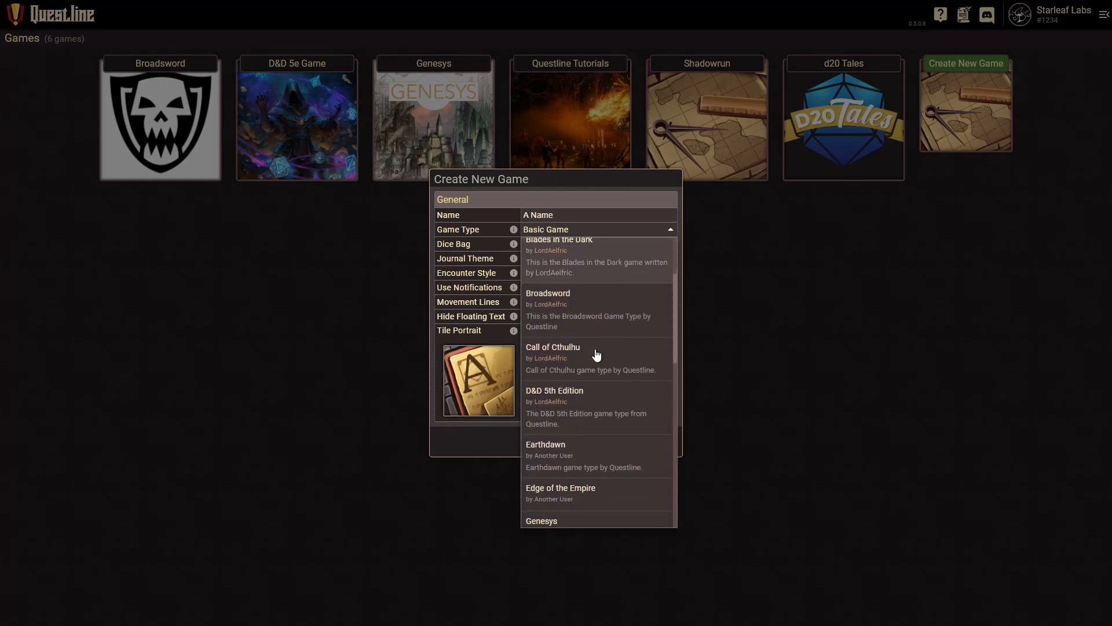
pyautogui.scroll(-3)
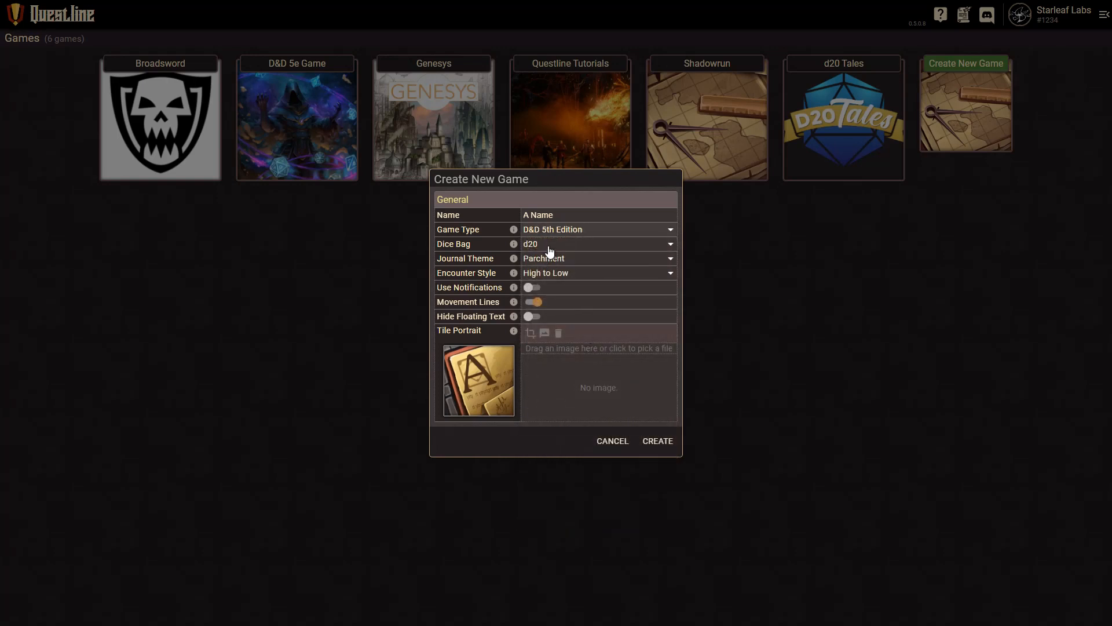
pyautogui.moveTo(556, 250)
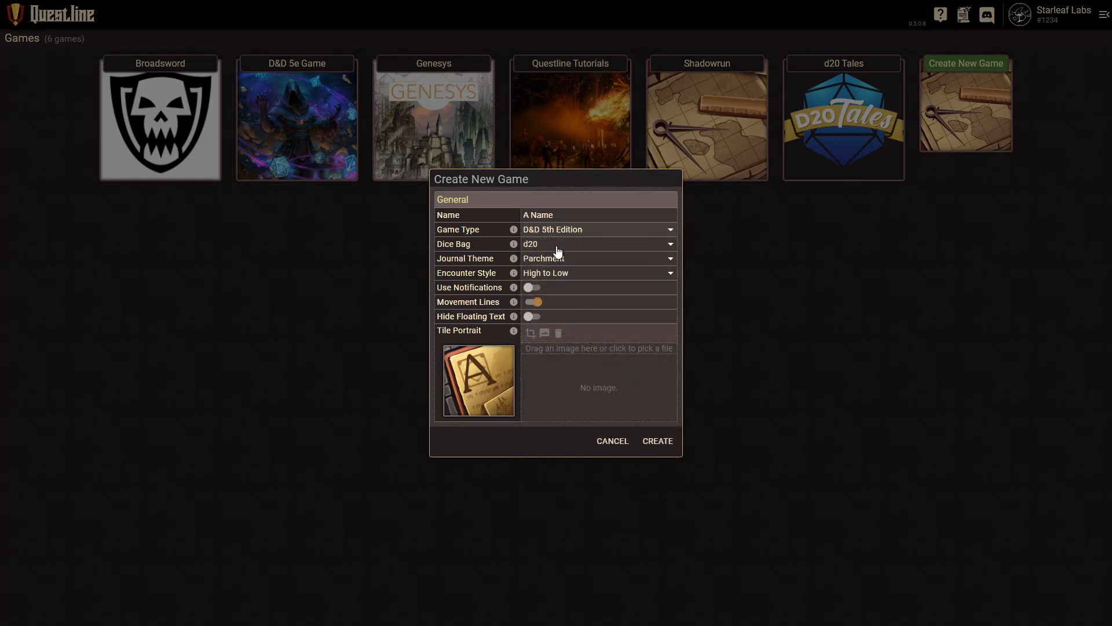
pyautogui.moveTo(575, 256)
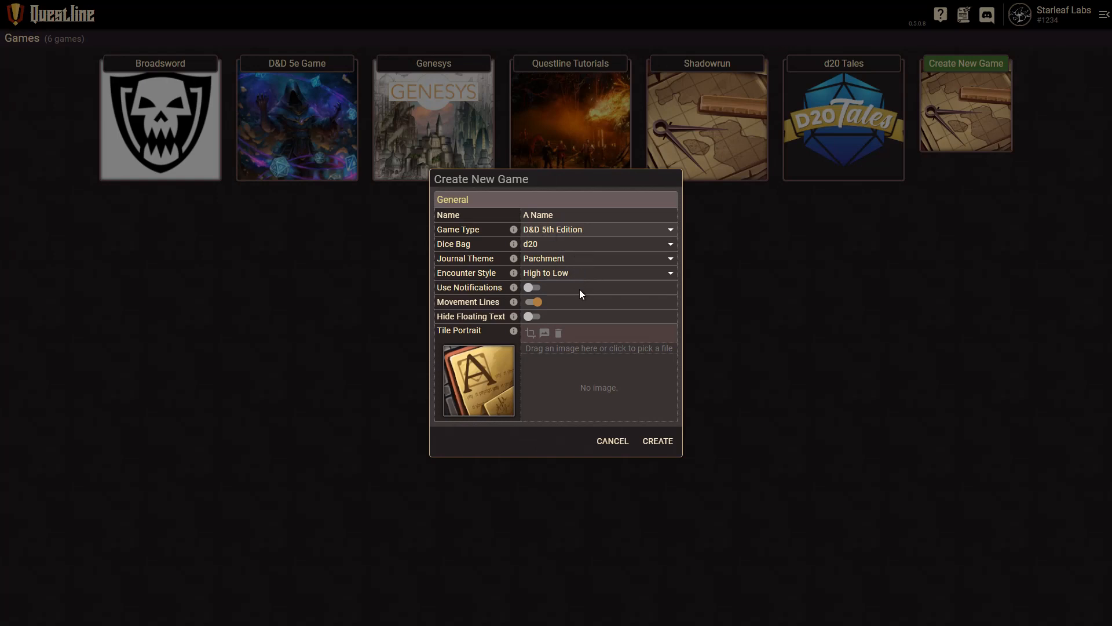
pyautogui.moveTo(508, 368)
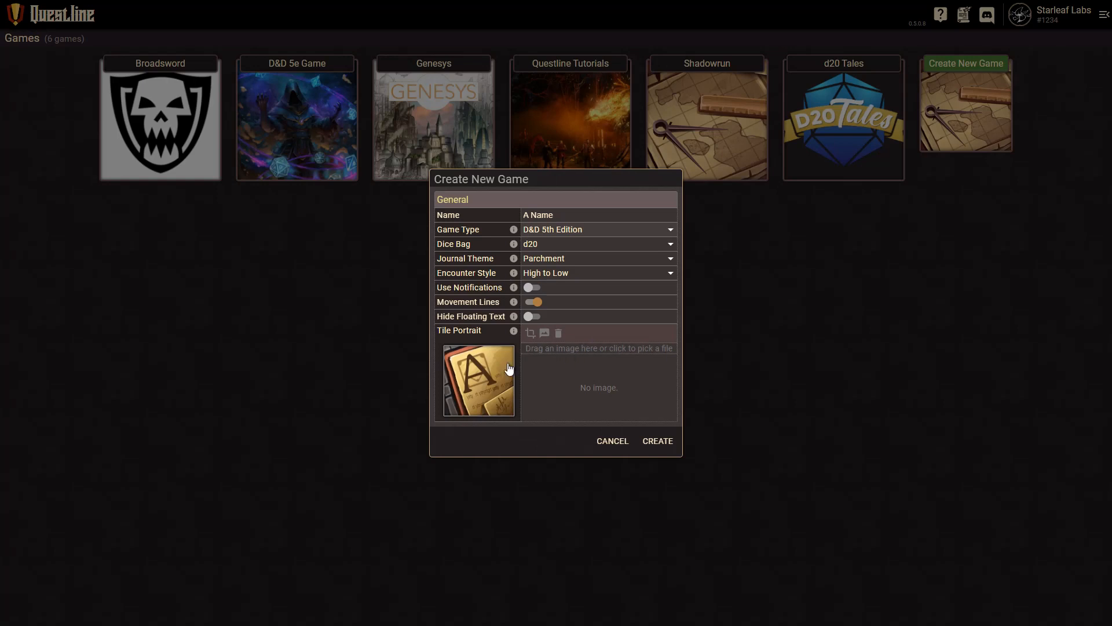
pyautogui.moveTo(656, 441)
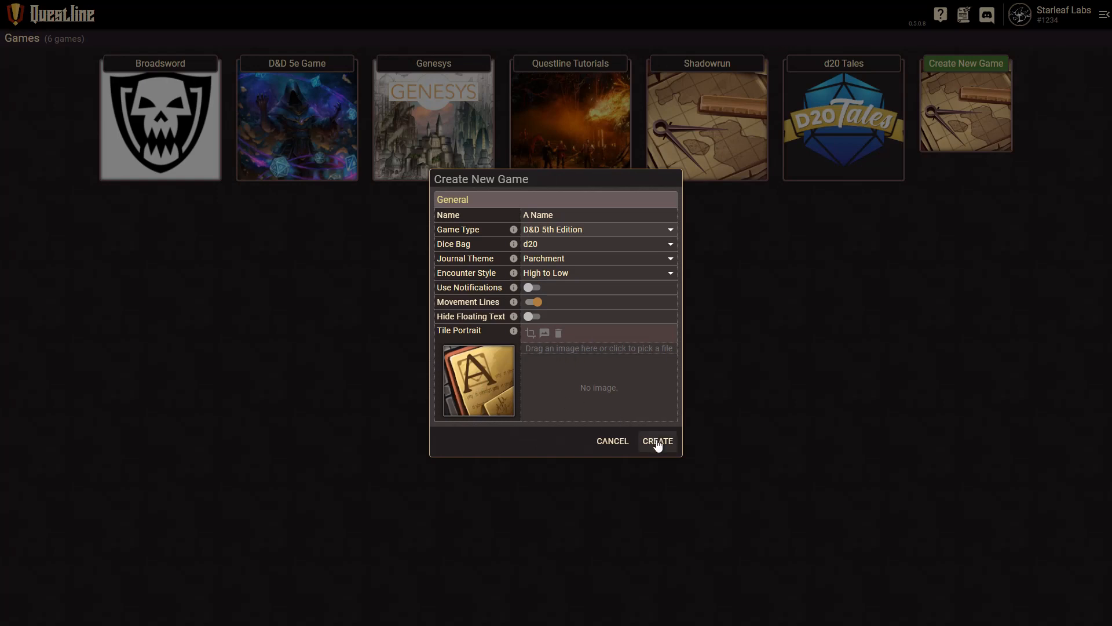
pyautogui.click(656, 440)
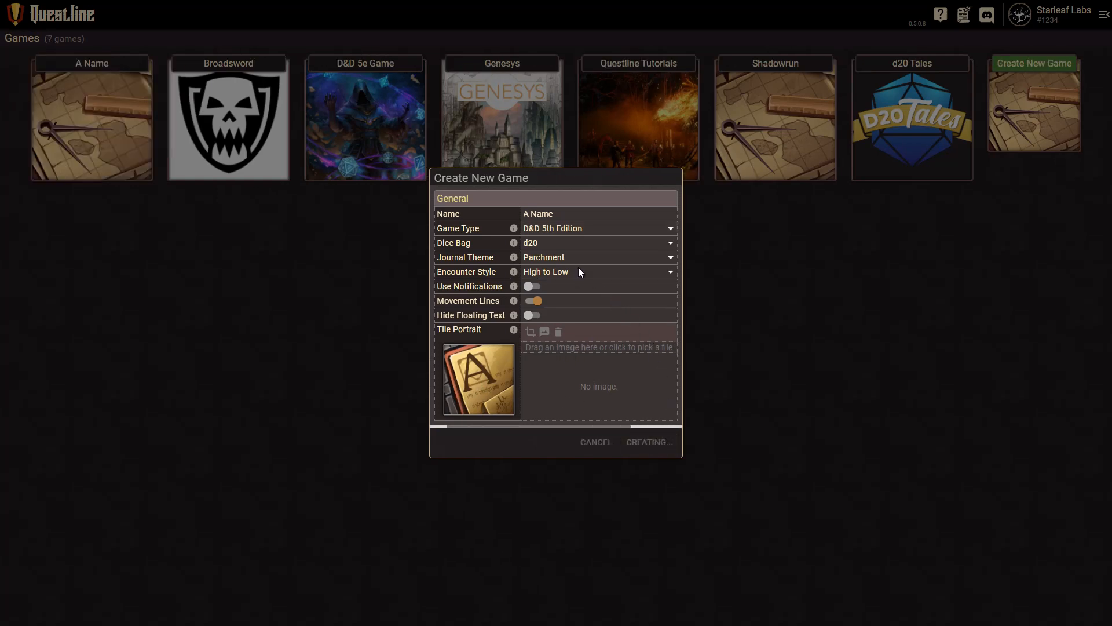
pyautogui.click(648, 442)
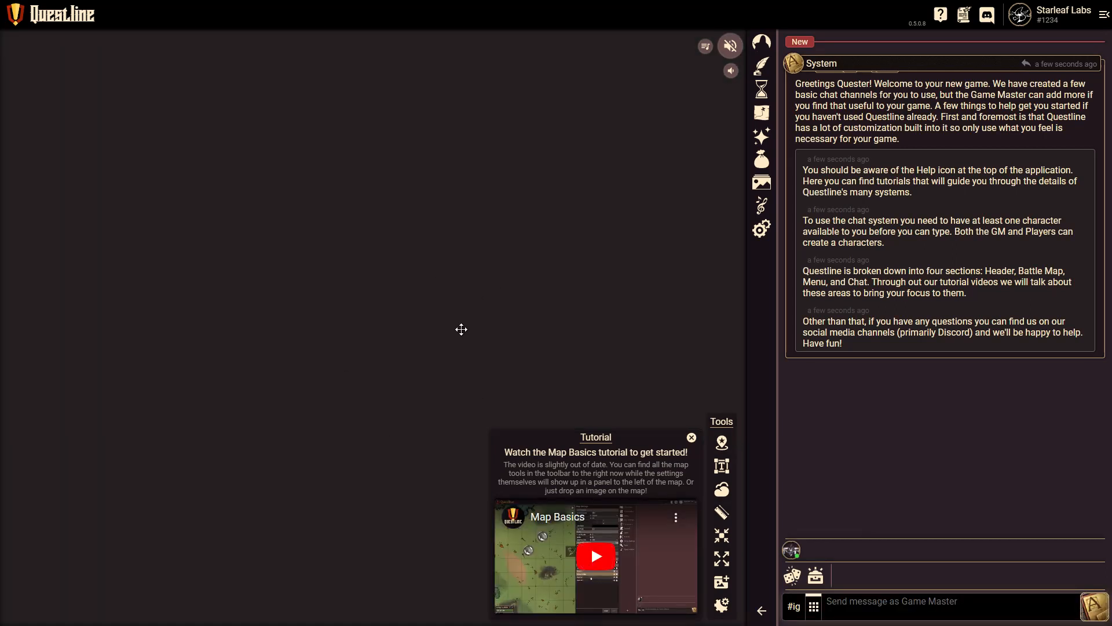
pyautogui.moveTo(387, 284)
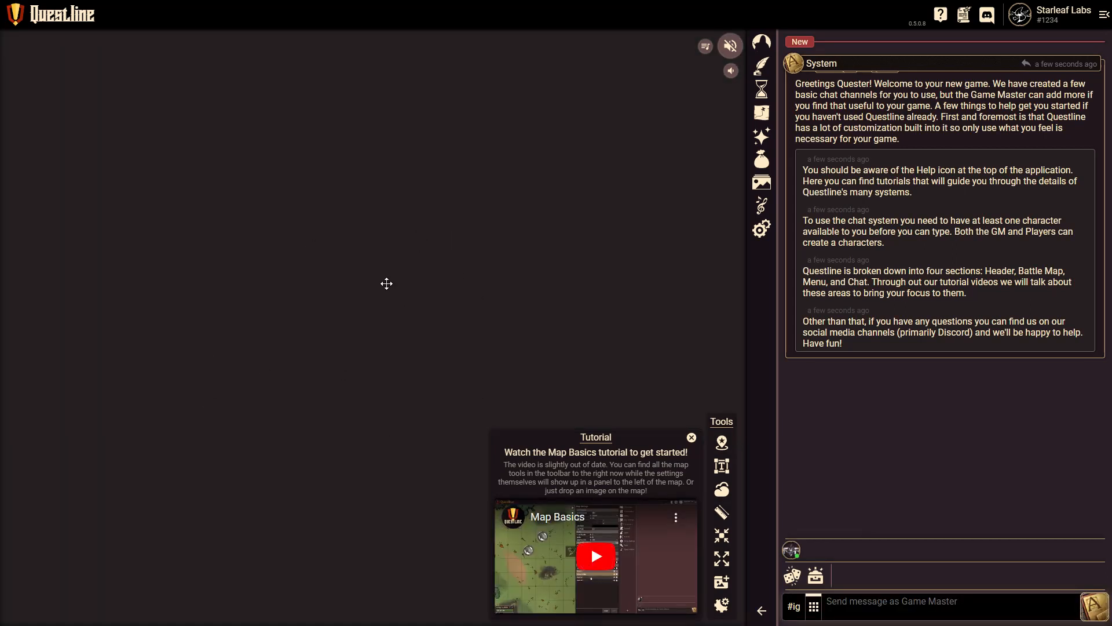
pyautogui.moveTo(473, 490)
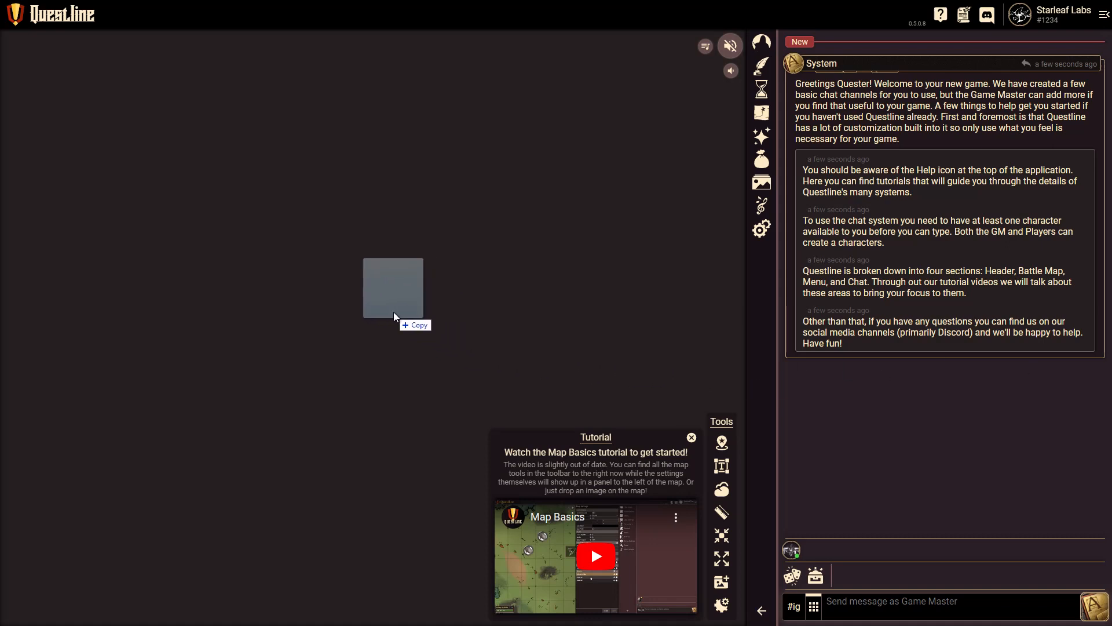
# Drop the forest pond image as the base layer, dismiss the banner, and close Map Settings.
pyautogui.click(761, 228)
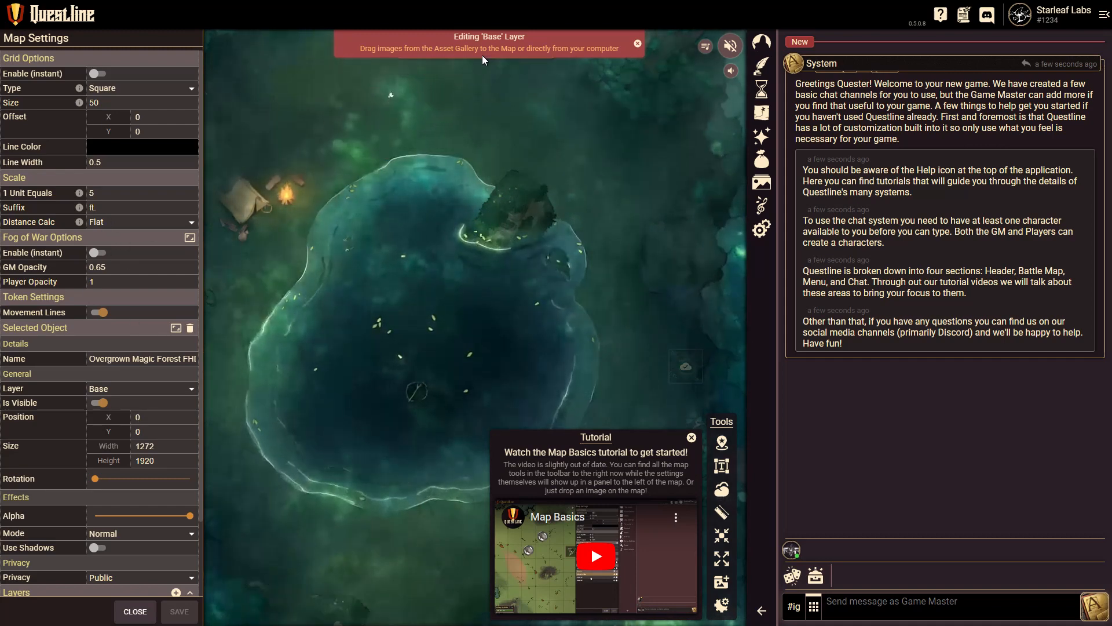
pyautogui.click(636, 43)
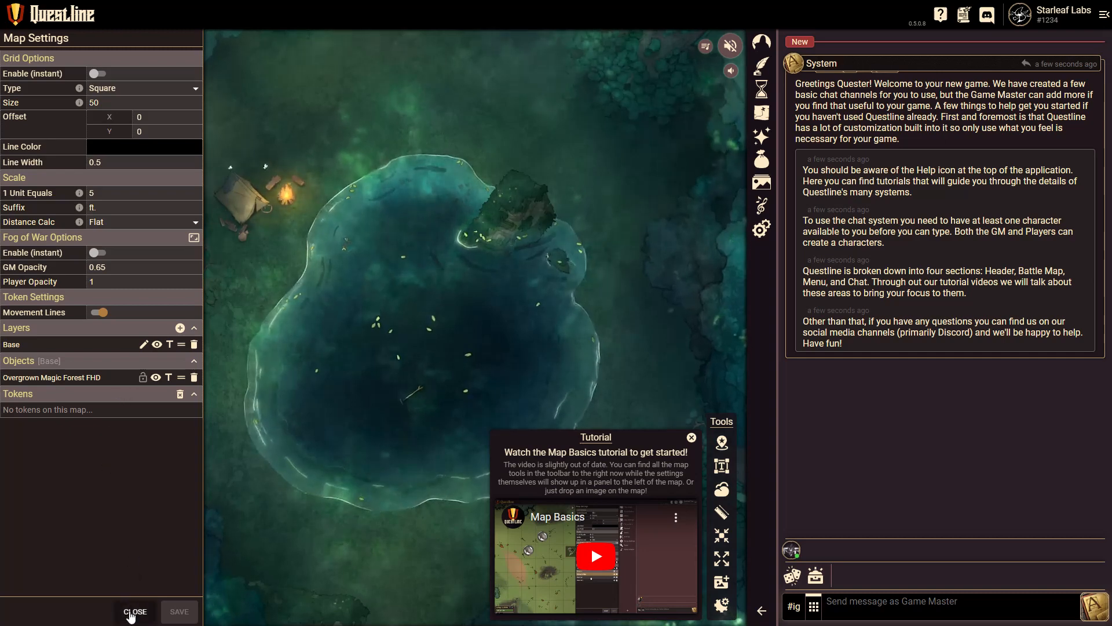
pyautogui.click(135, 611)
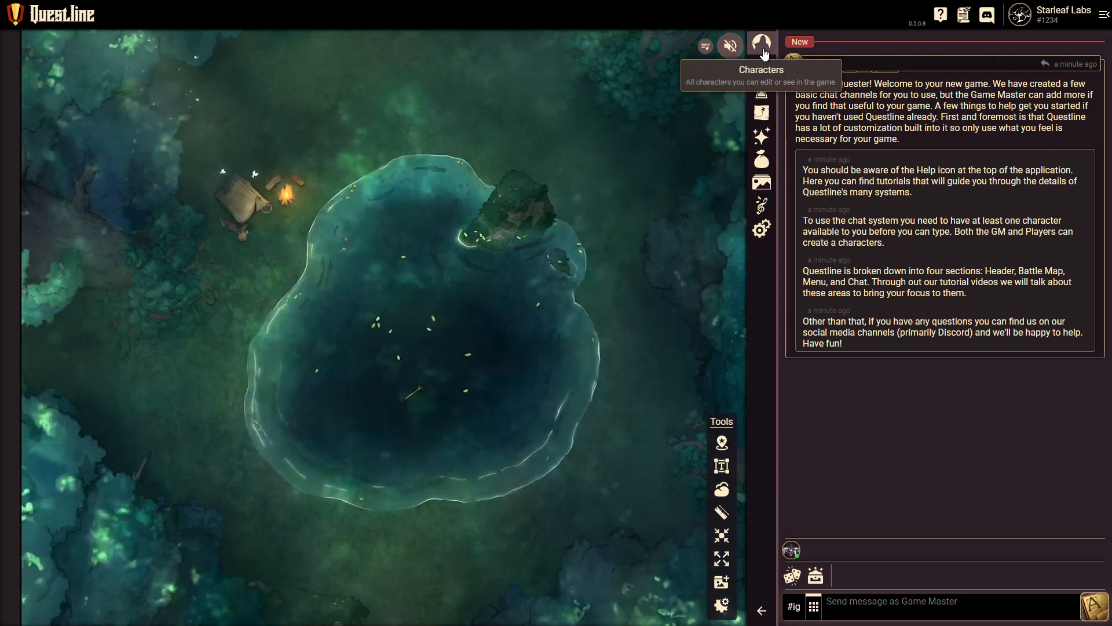
# Add a character named 'Aelfryc' using the PC character sheet and save it.
pyautogui.click(761, 45)
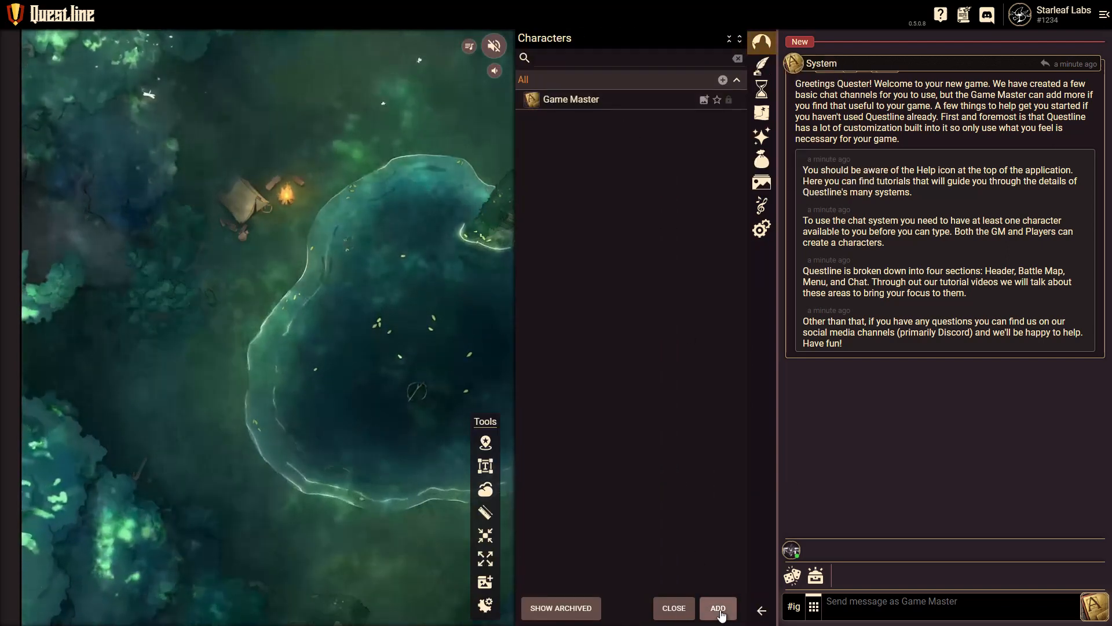
pyautogui.click(717, 608)
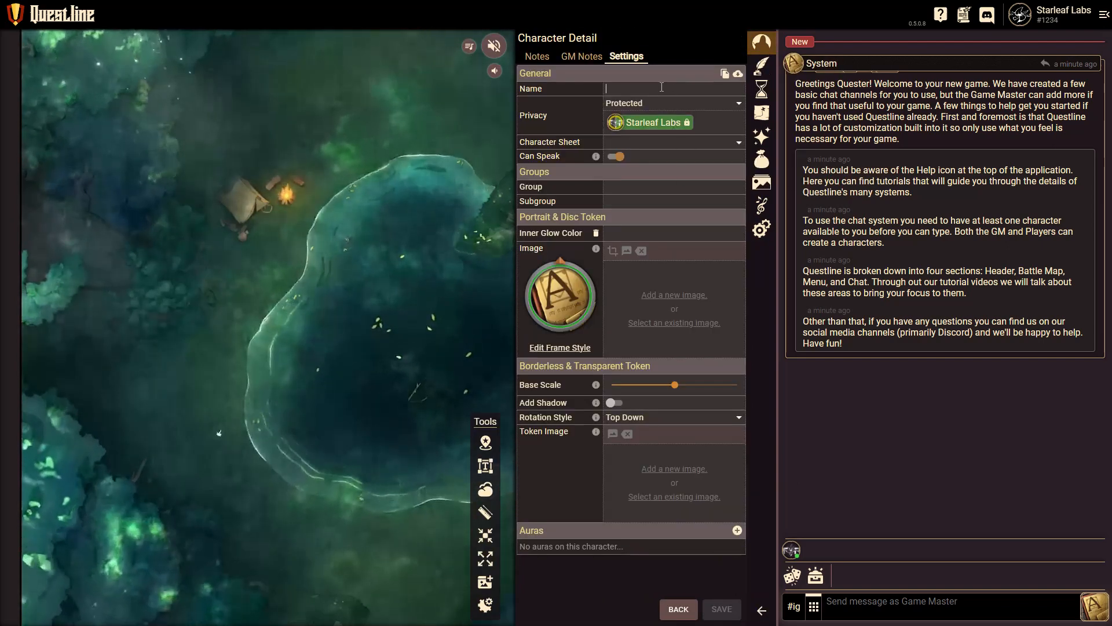
pyautogui.write('Aelfryc')
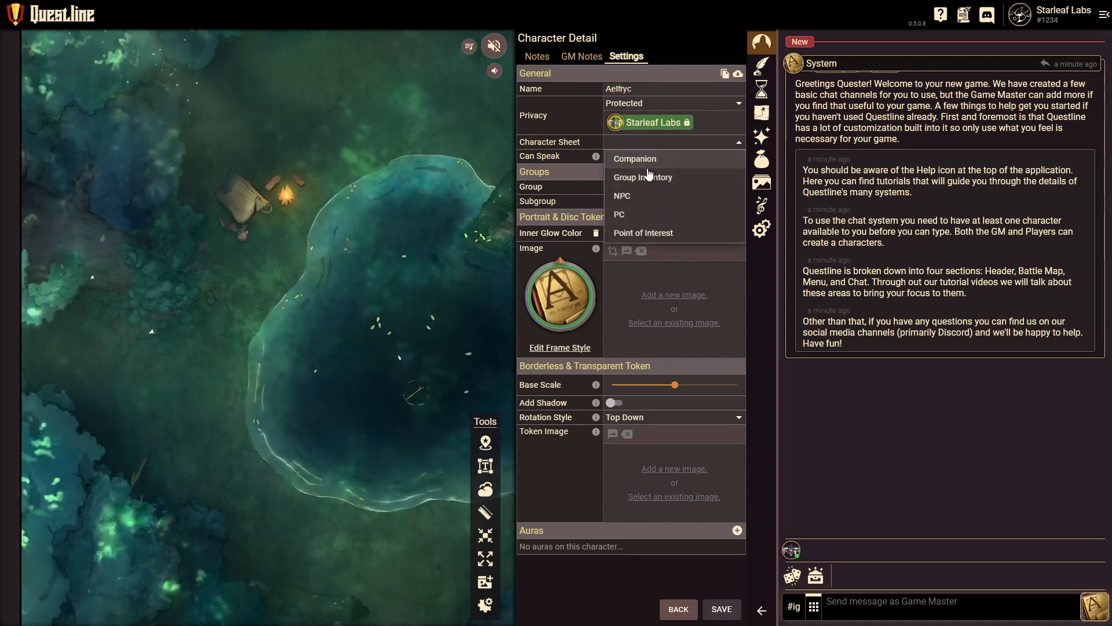
pyautogui.click(619, 215)
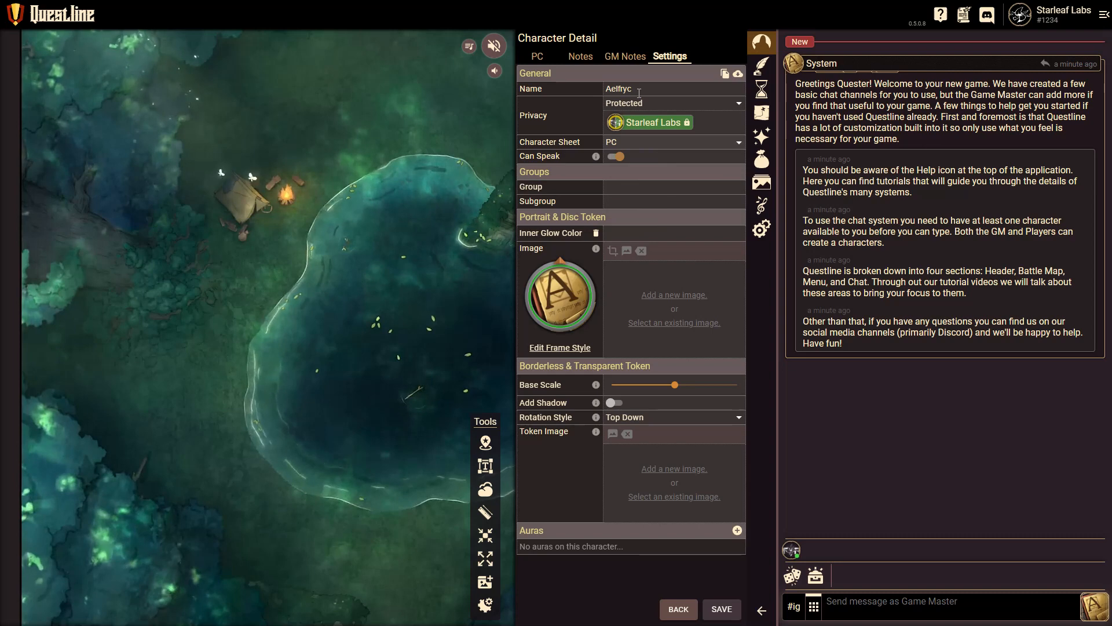
pyautogui.click(721, 609)
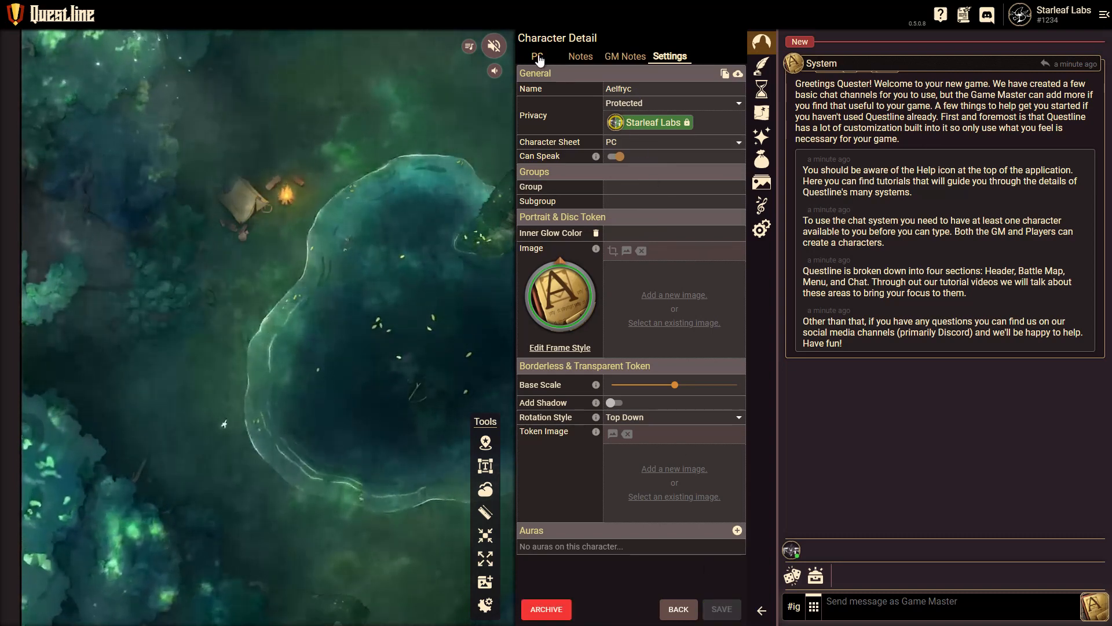
pyautogui.click(537, 56)
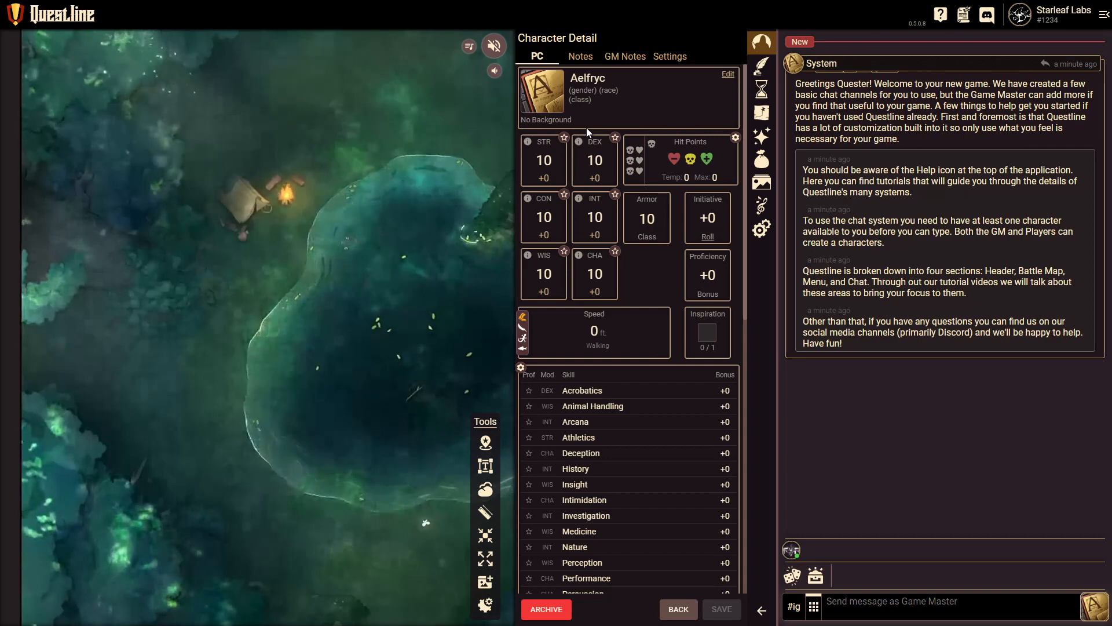
pyautogui.scroll(-3)
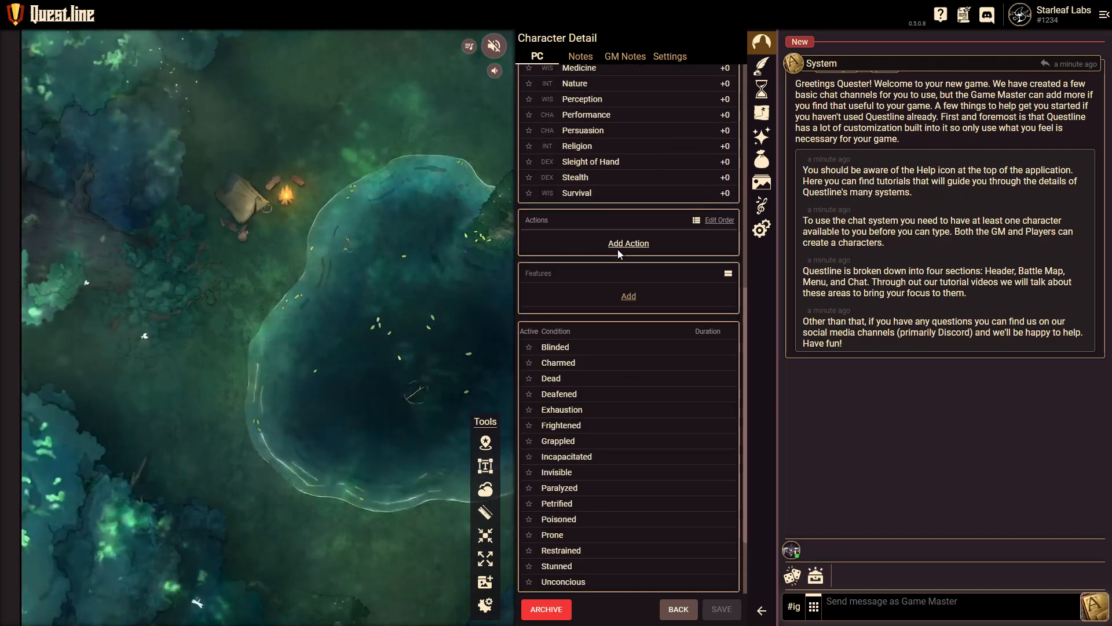
pyautogui.scroll(3)
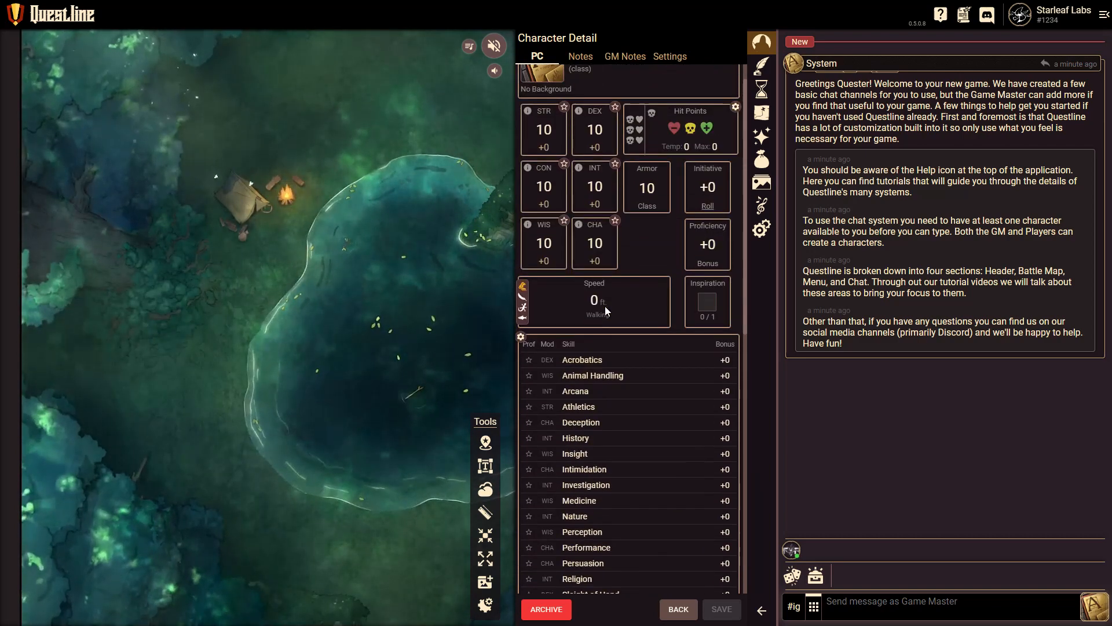
pyautogui.scroll(-3)
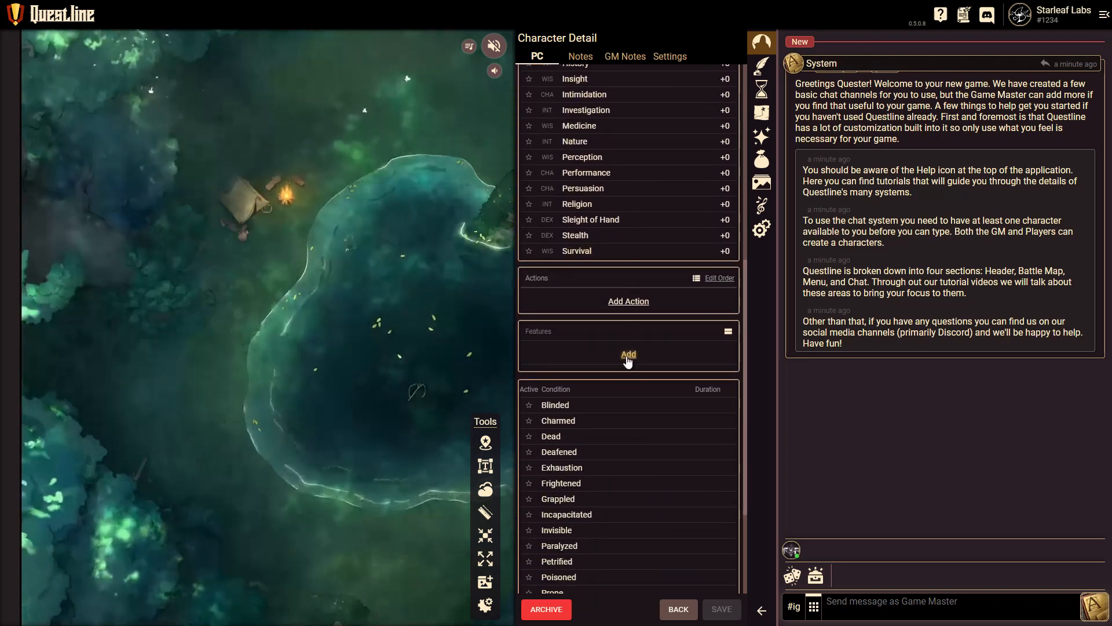
pyautogui.scroll(3)
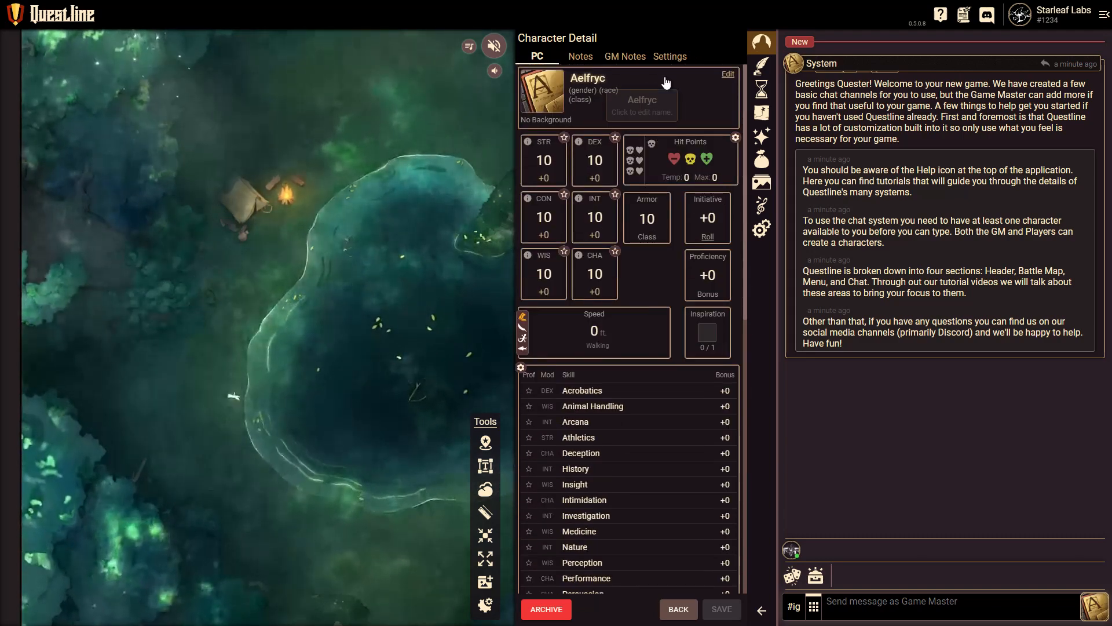
pyautogui.click(669, 57)
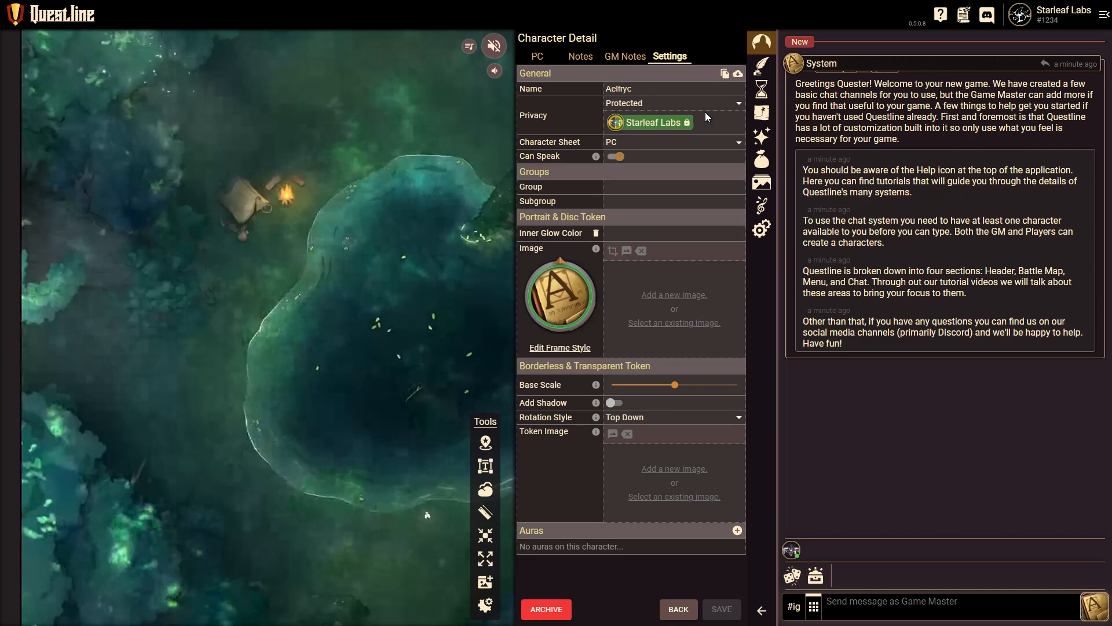
# Import D&D Beyond character 19630538 data, turning Aelfryc into Aelfryc An'Aldar, level 10 Ranger.
pyautogui.click(737, 73)
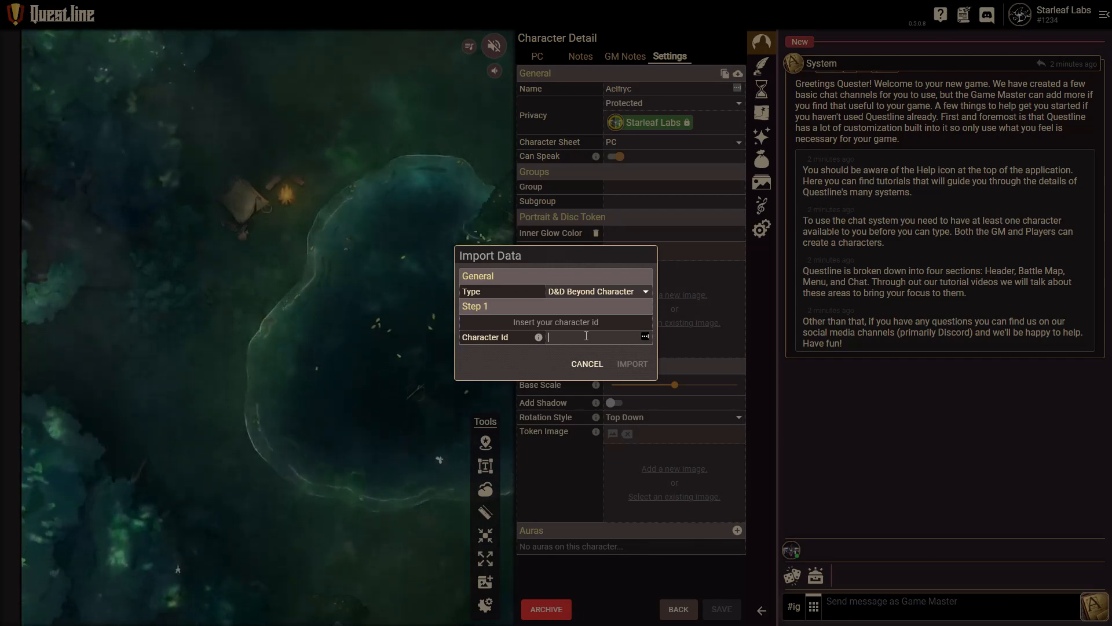
pyautogui.write('19630538')
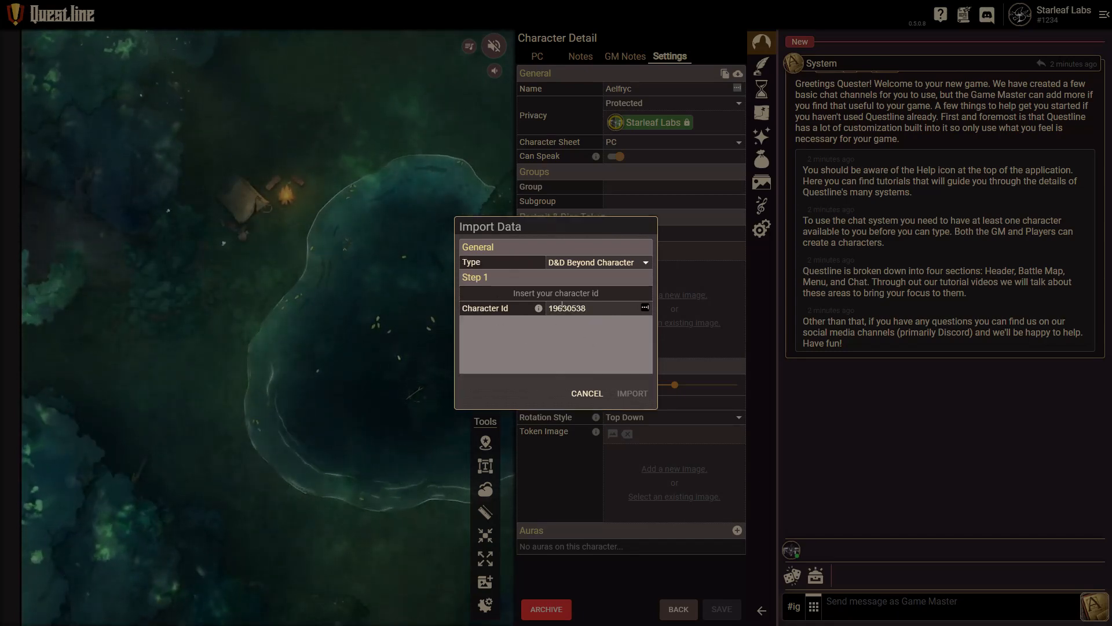
pyautogui.click(644, 308)
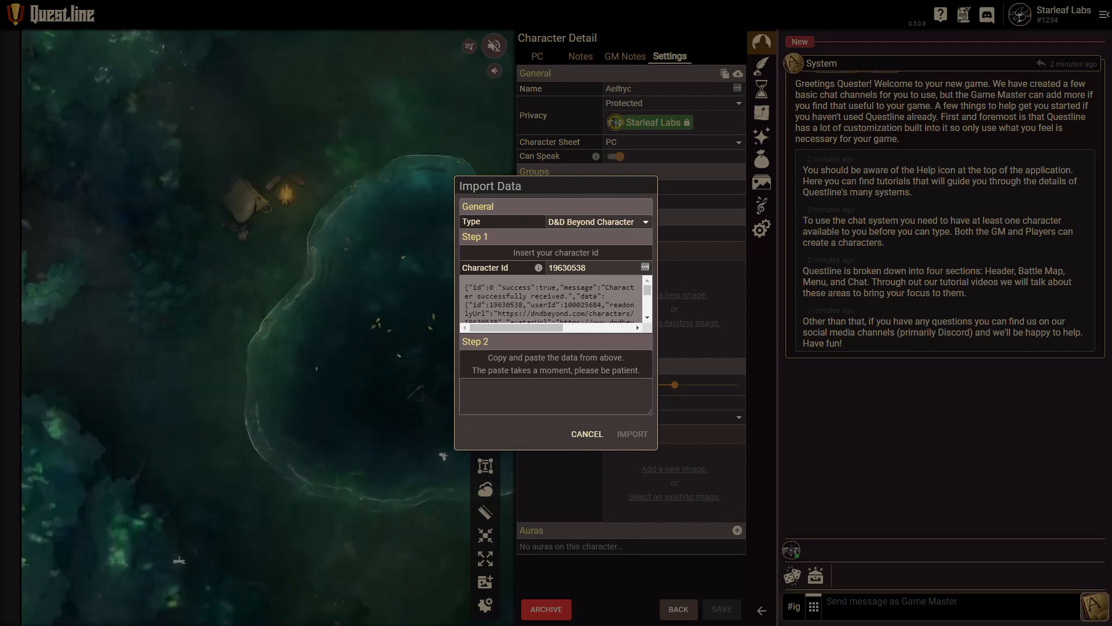
pyautogui.rightClick(505, 306)
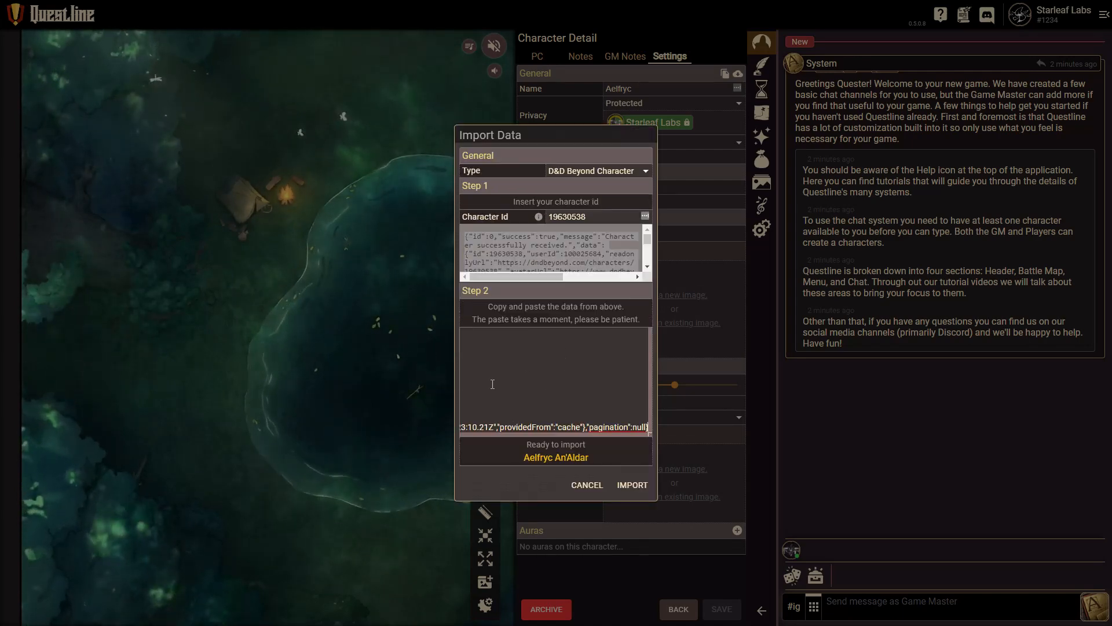
pyautogui.moveTo(612, 468)
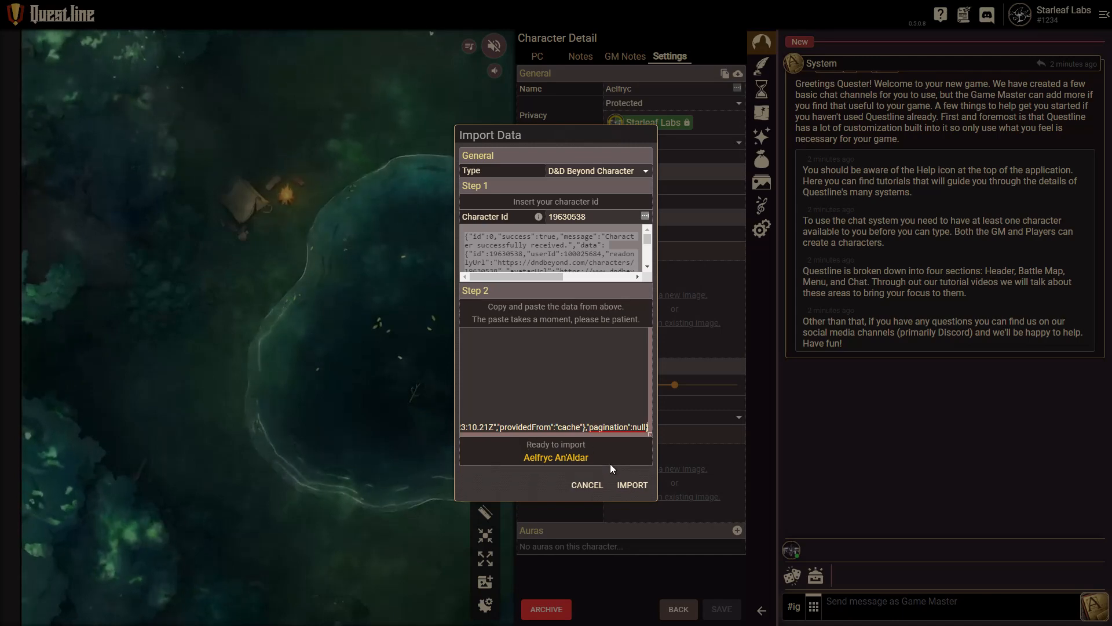
pyautogui.click(631, 484)
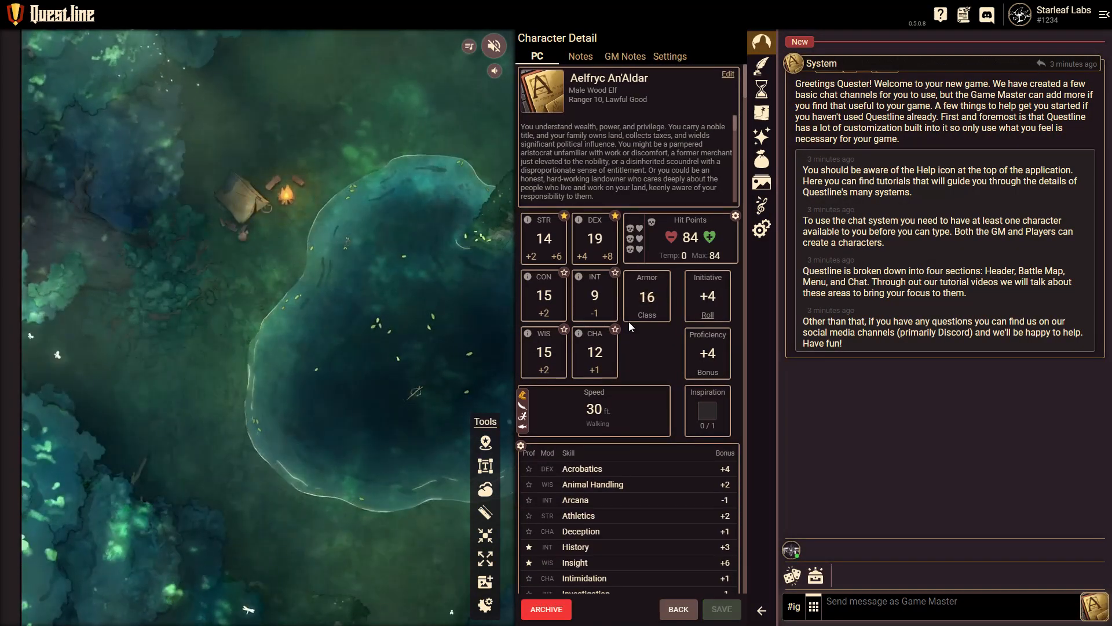
# Scroll through Aelfryc An'Aldar's Ranger skills, actions and spells, then start a new blank character.
pyautogui.scroll(-3)
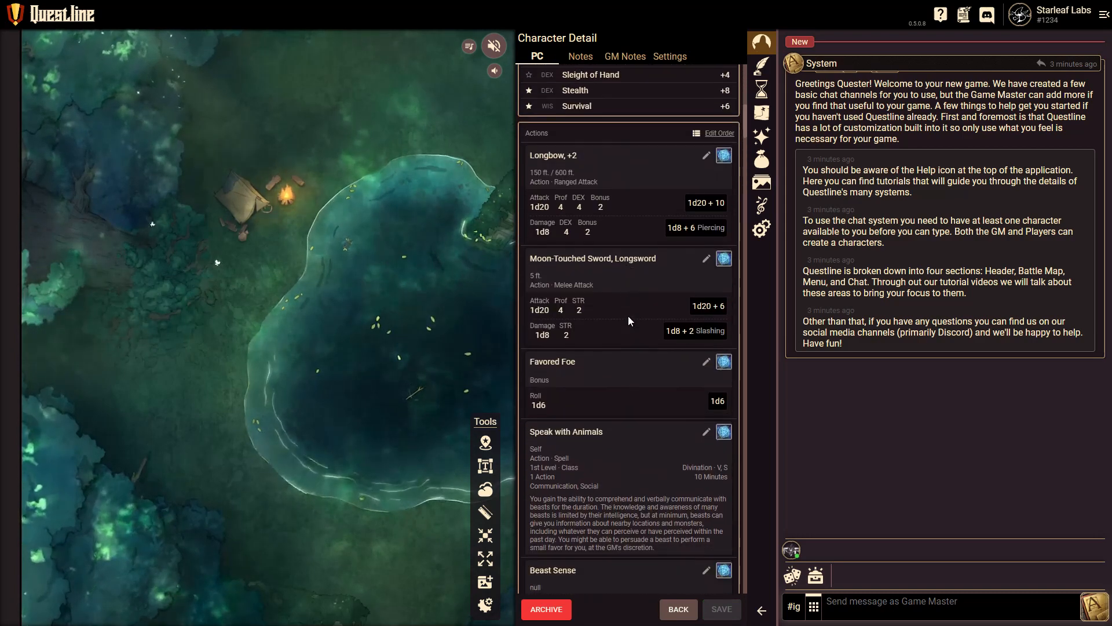
pyautogui.scroll(-3)
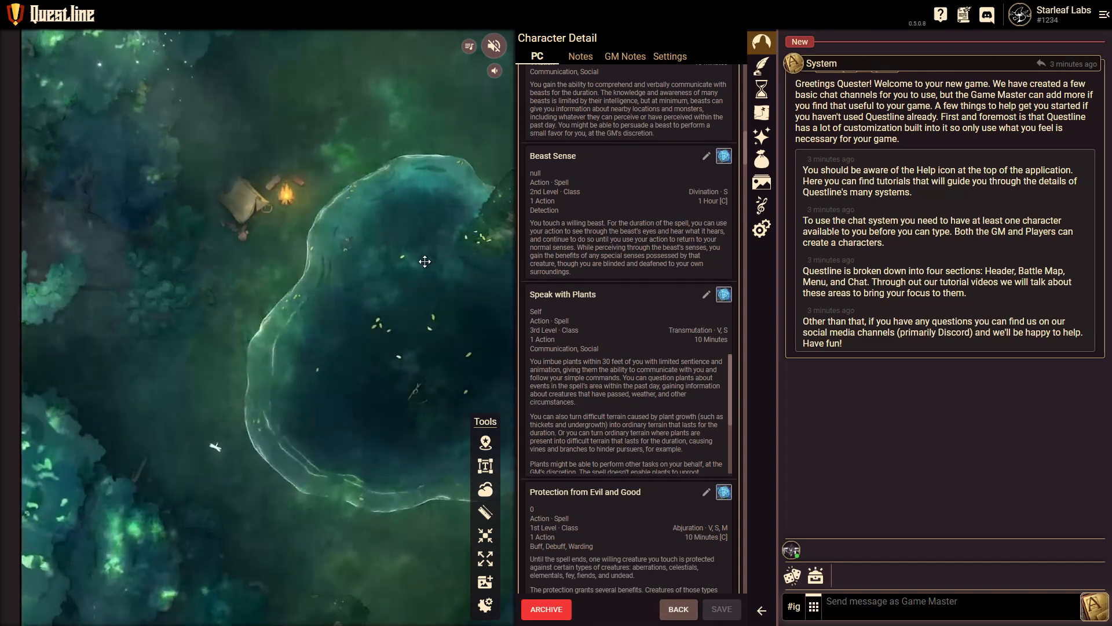
pyautogui.click(677, 610)
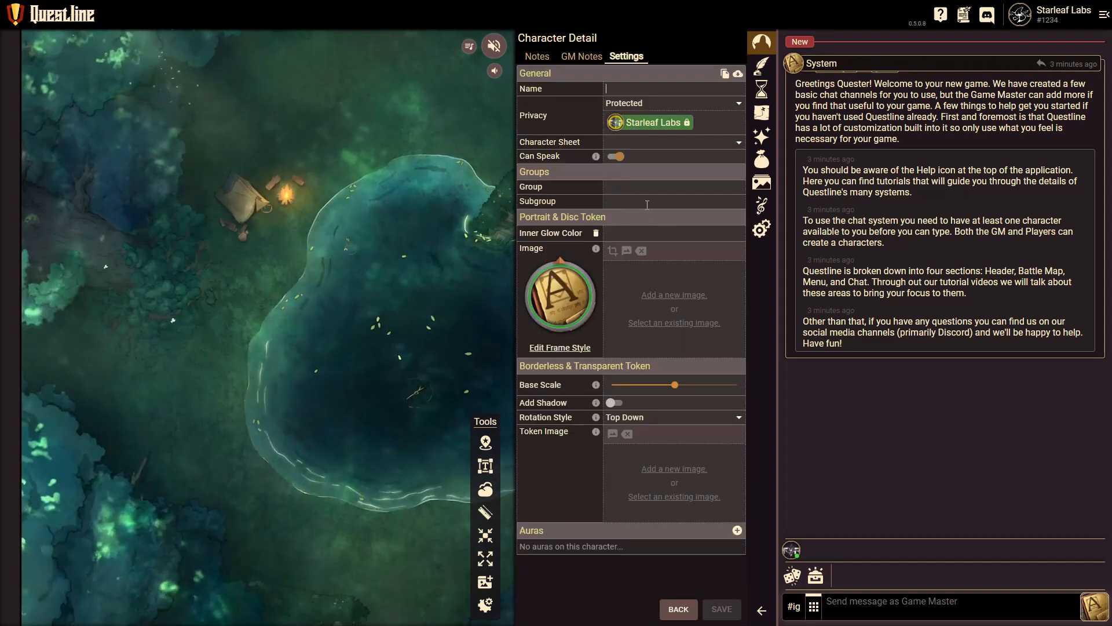
# Name the new character 'Goblin' and set the import type to D&D Beyond Monster Stat Block.
pyautogui.write('G')
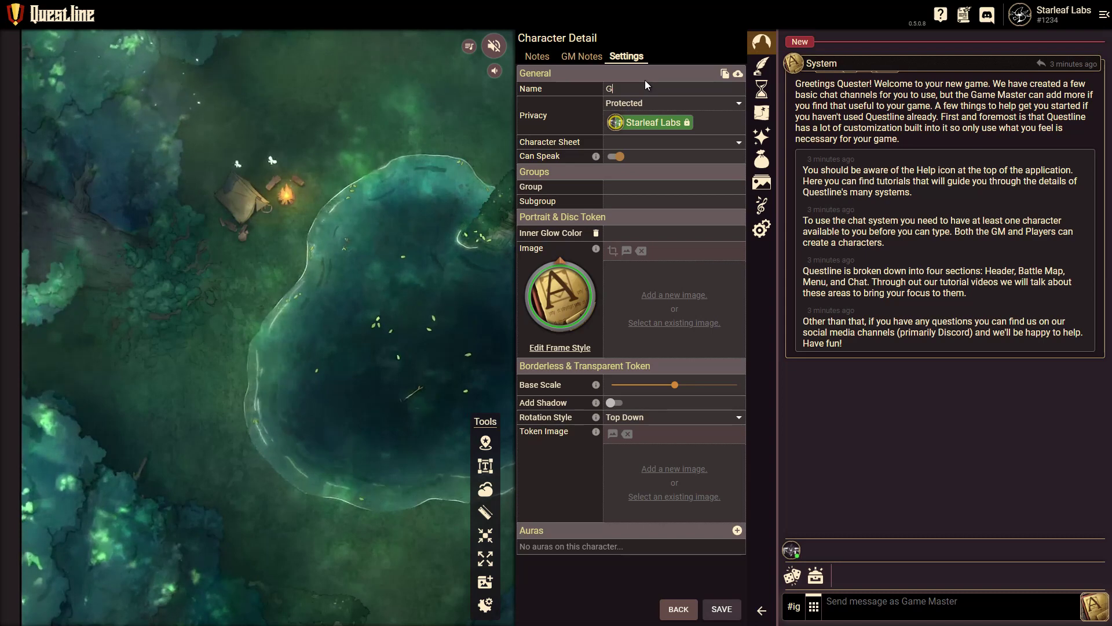
pyautogui.write('oblin')
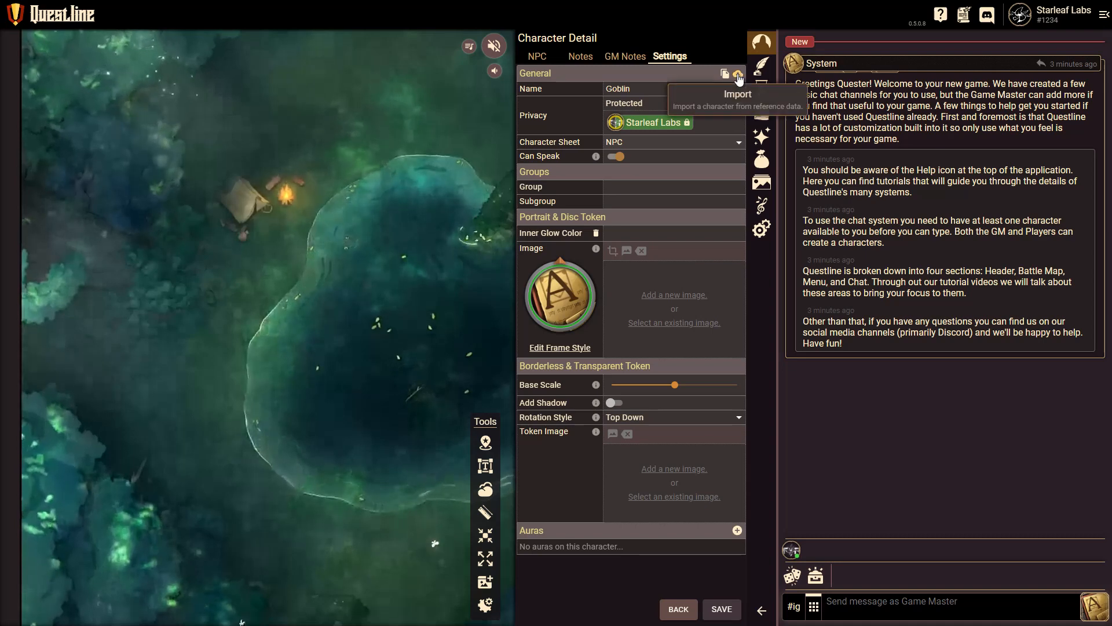
pyautogui.click(738, 75)
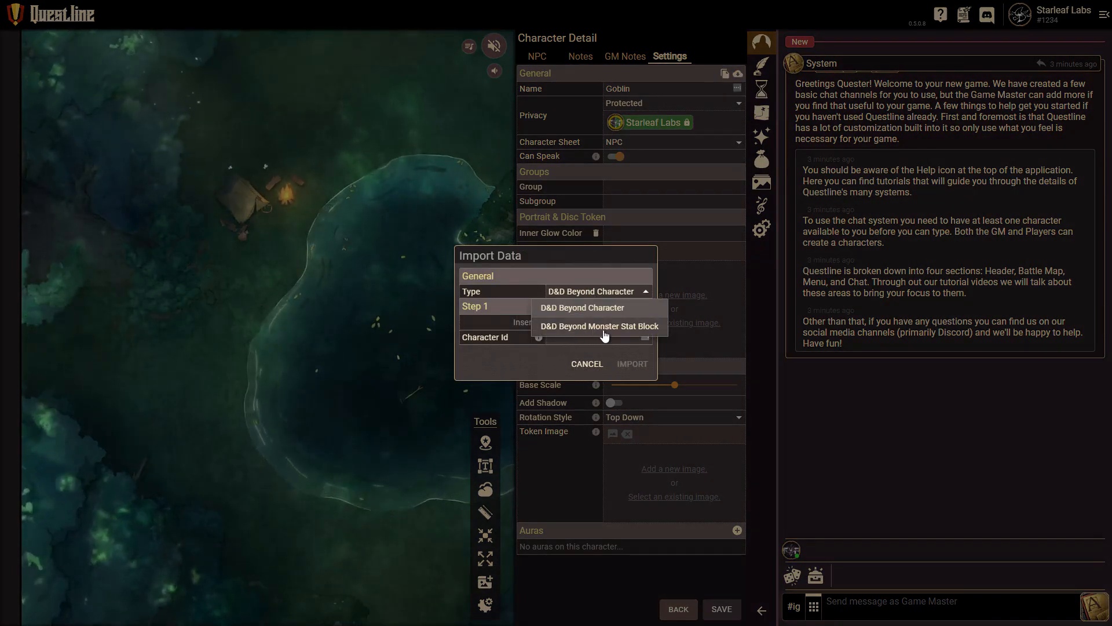
pyautogui.click(598, 325)
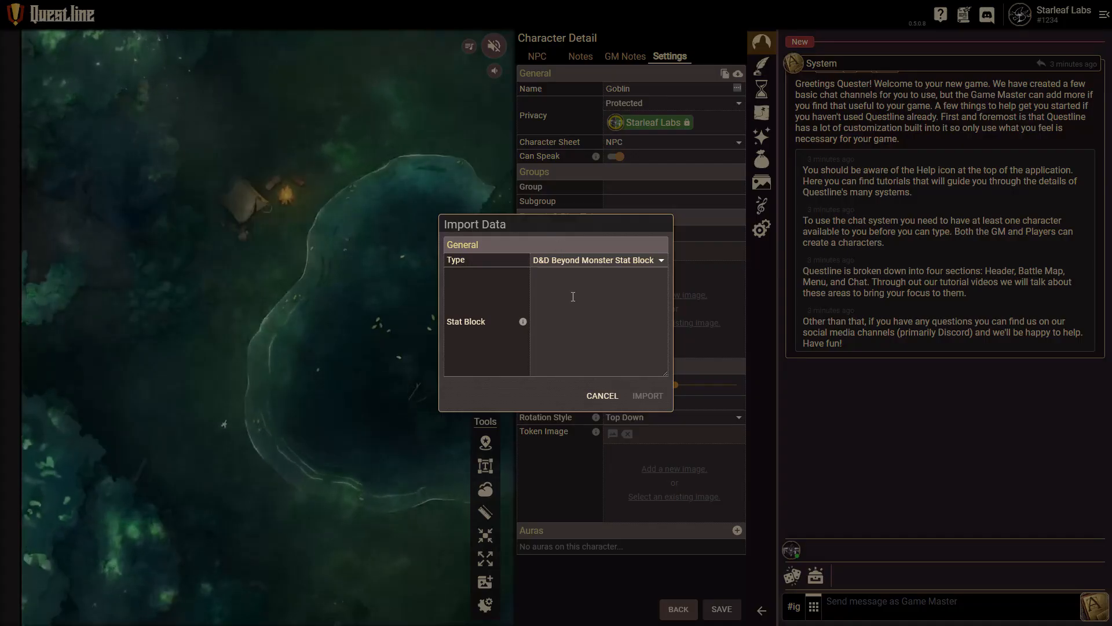
# Paste and import the Goblin stat block (CR 1/4, 7 HP, AC 15), then go back.
pyautogui.click(598, 320)
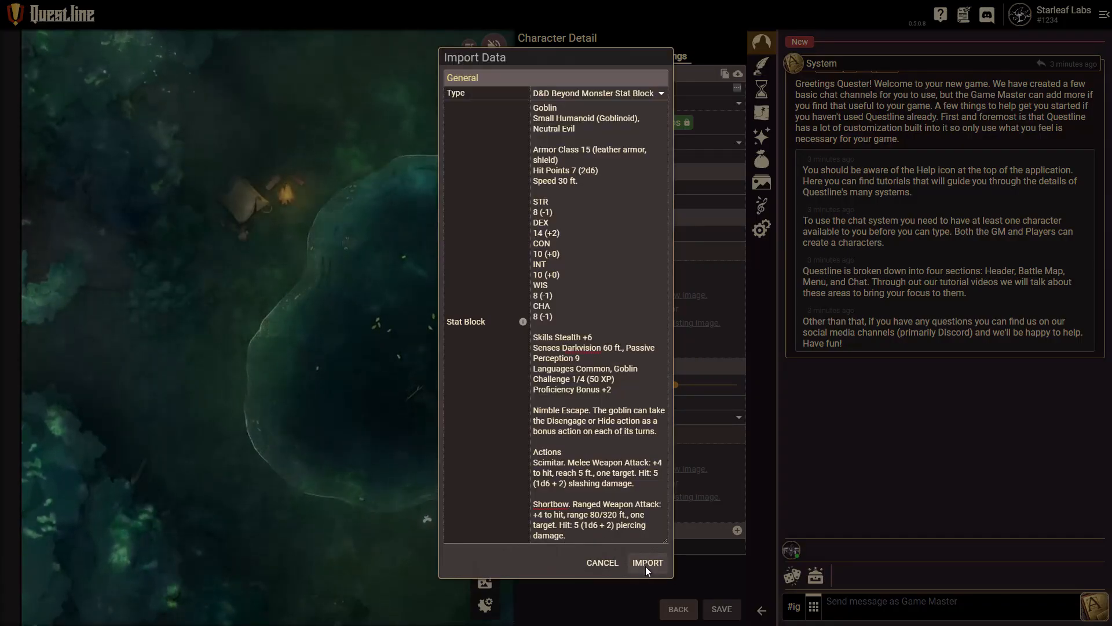
pyautogui.click(646, 562)
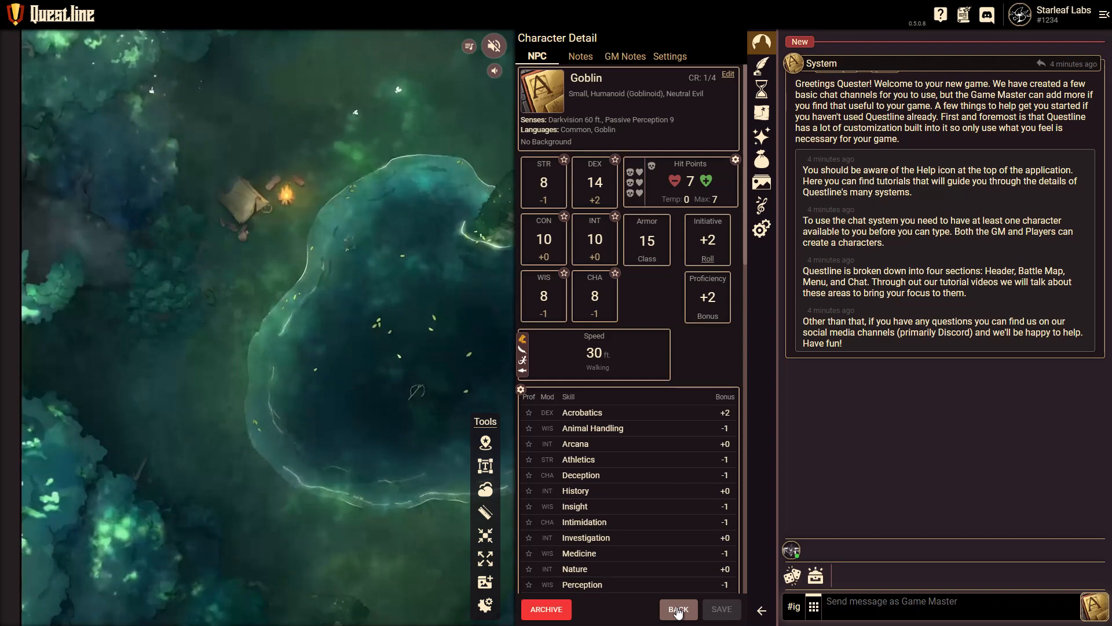
pyautogui.click(676, 609)
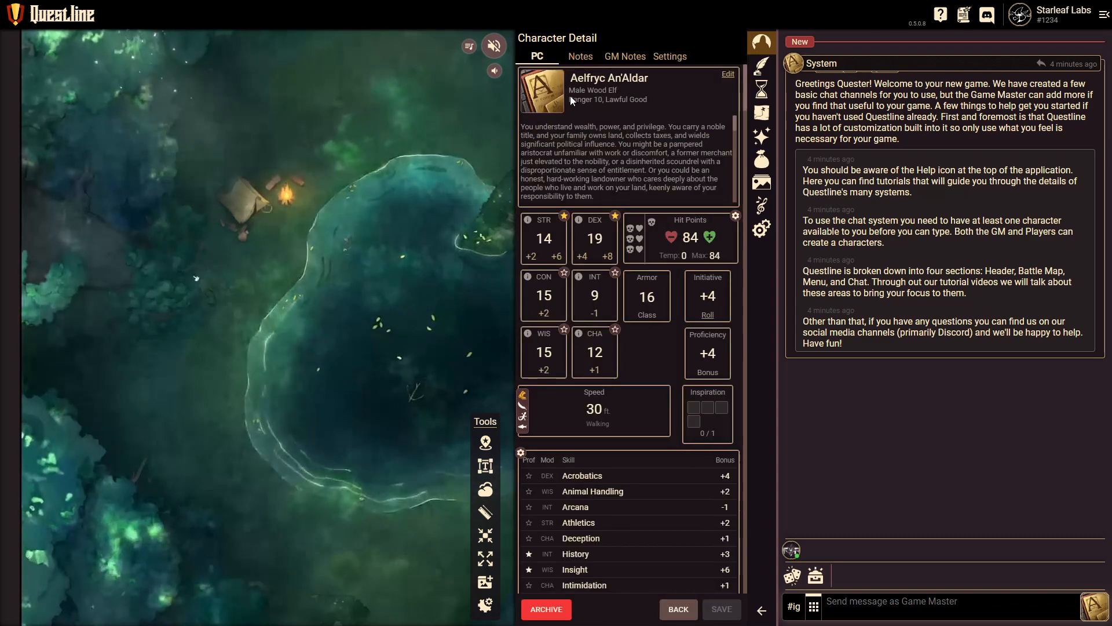
# Set Aelfryc's token image to the uploaded Aelfryc elf picture via the Asset Selector.
pyautogui.click(669, 56)
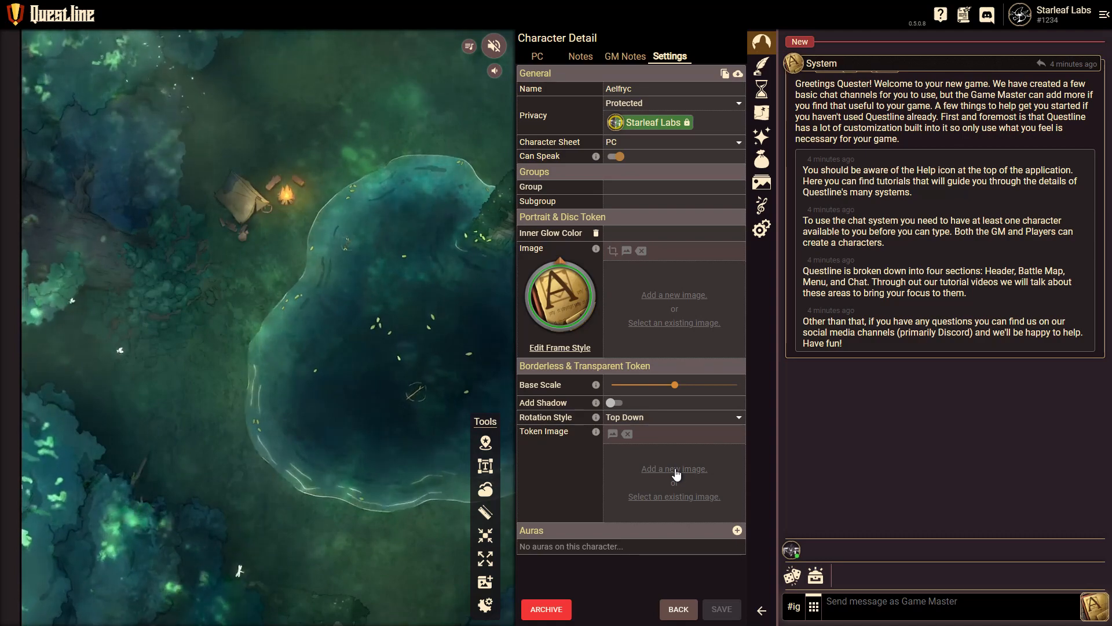
pyautogui.click(673, 496)
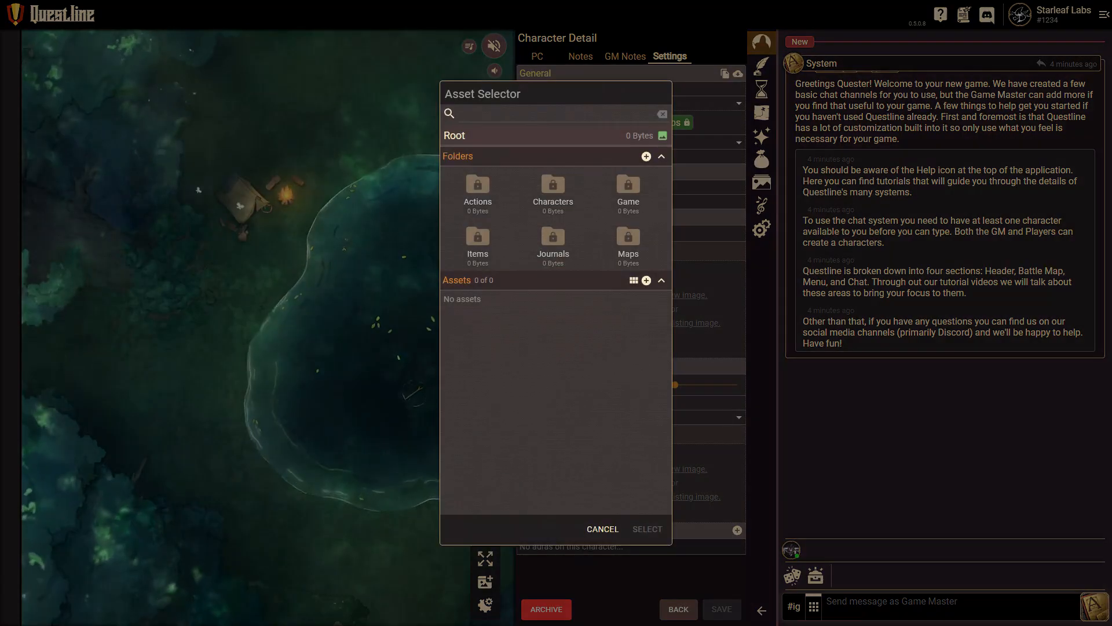
pyautogui.write('Aelfryc')
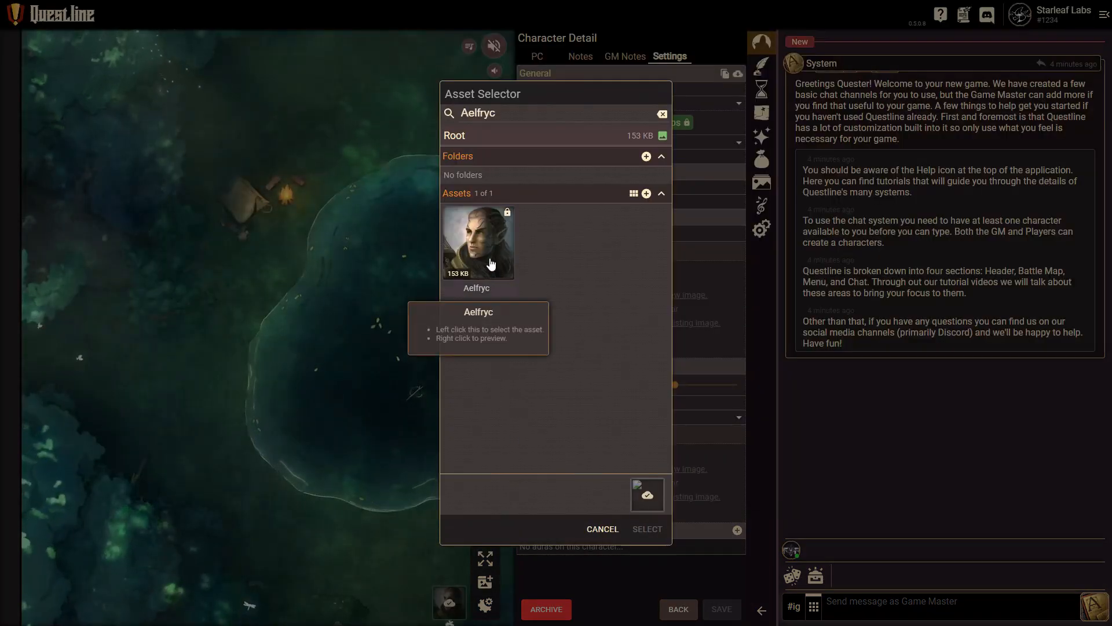
pyautogui.moveTo(463, 278)
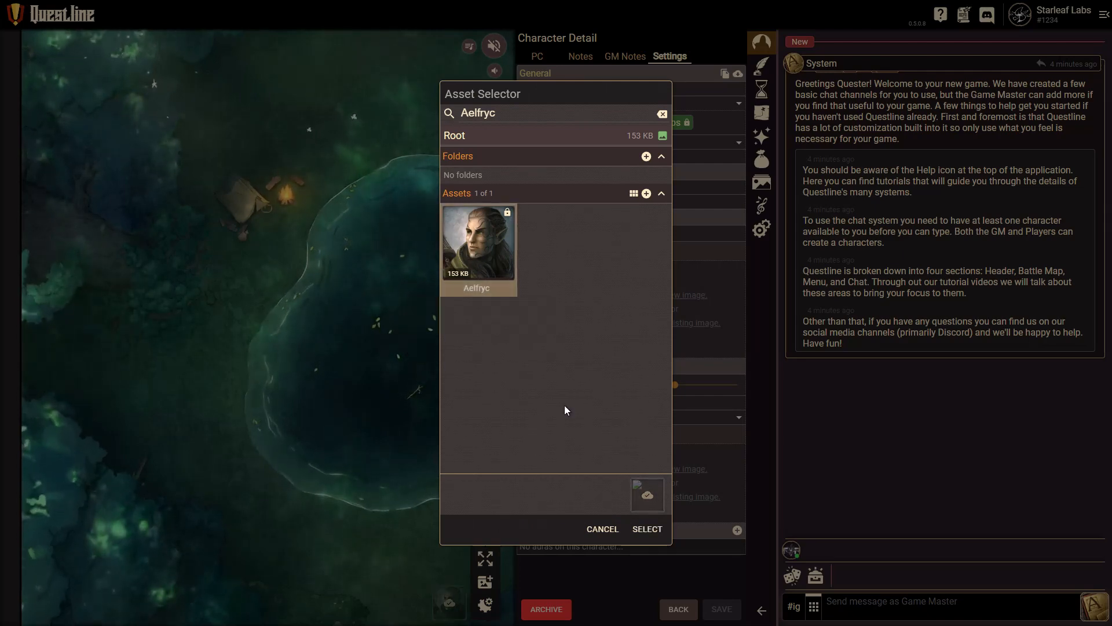
pyautogui.click(645, 529)
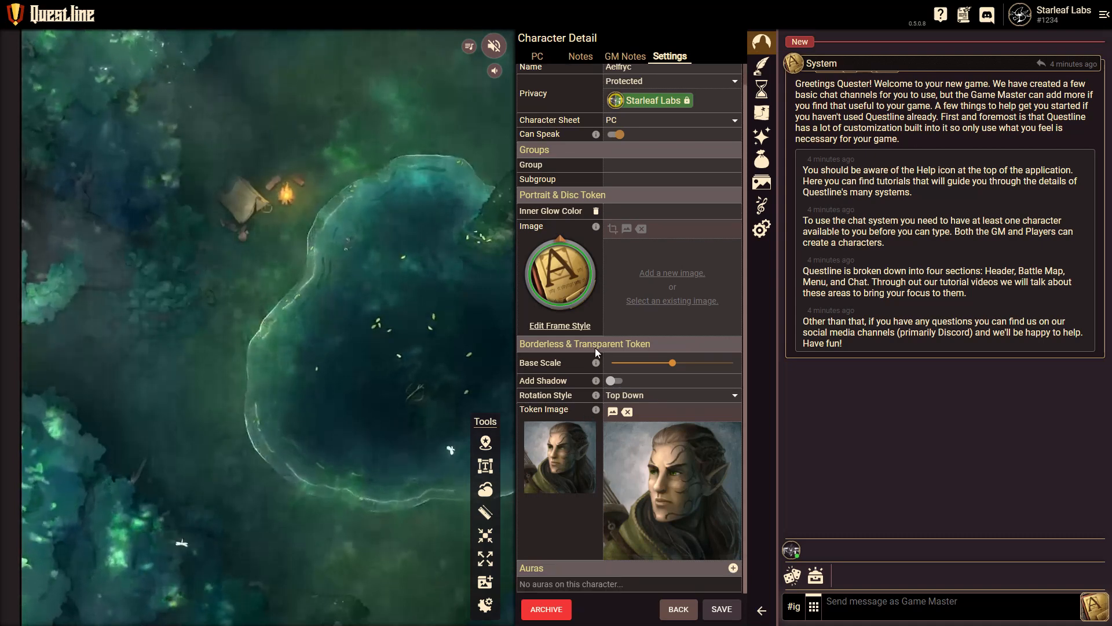
pyautogui.moveTo(614, 411)
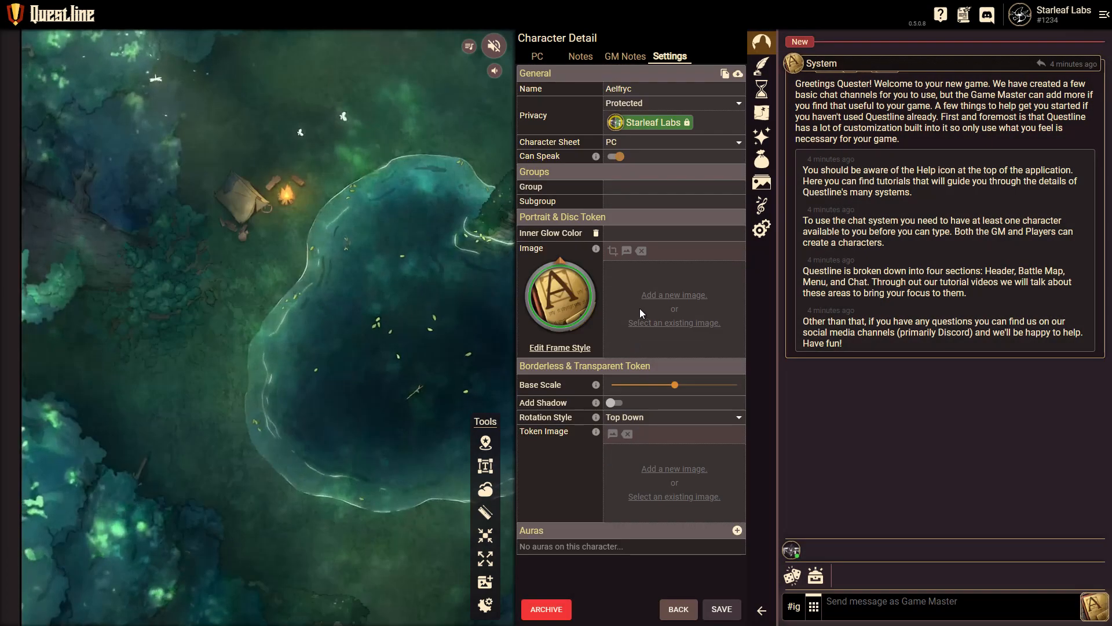
# Choose the existing Aelfryc asset as the Portrait & Disc Token image.
pyautogui.click(674, 322)
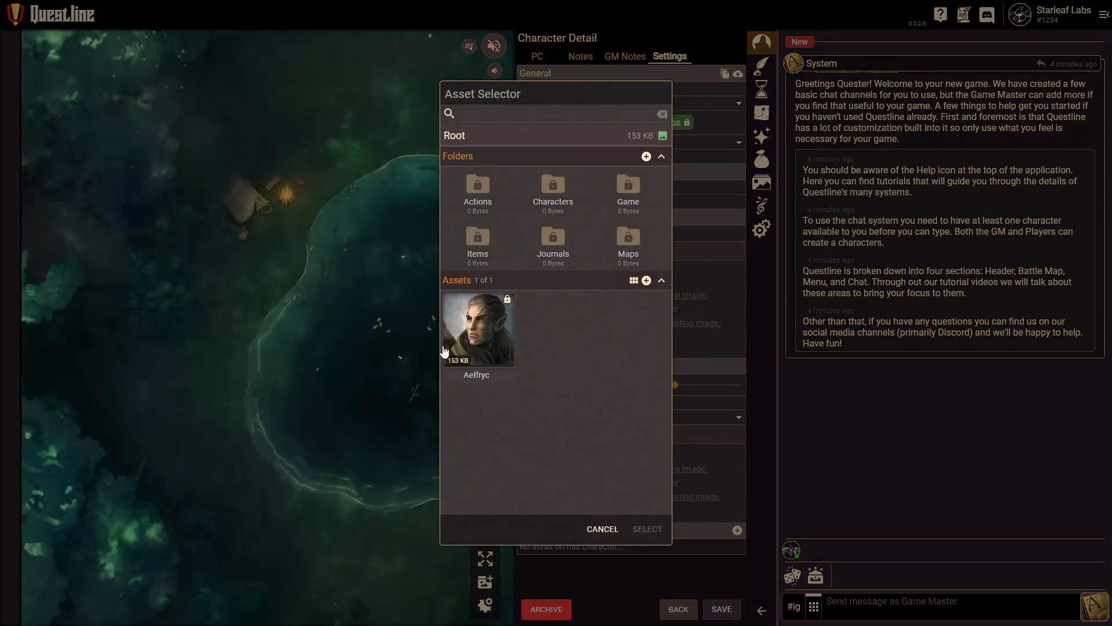
pyautogui.click(645, 528)
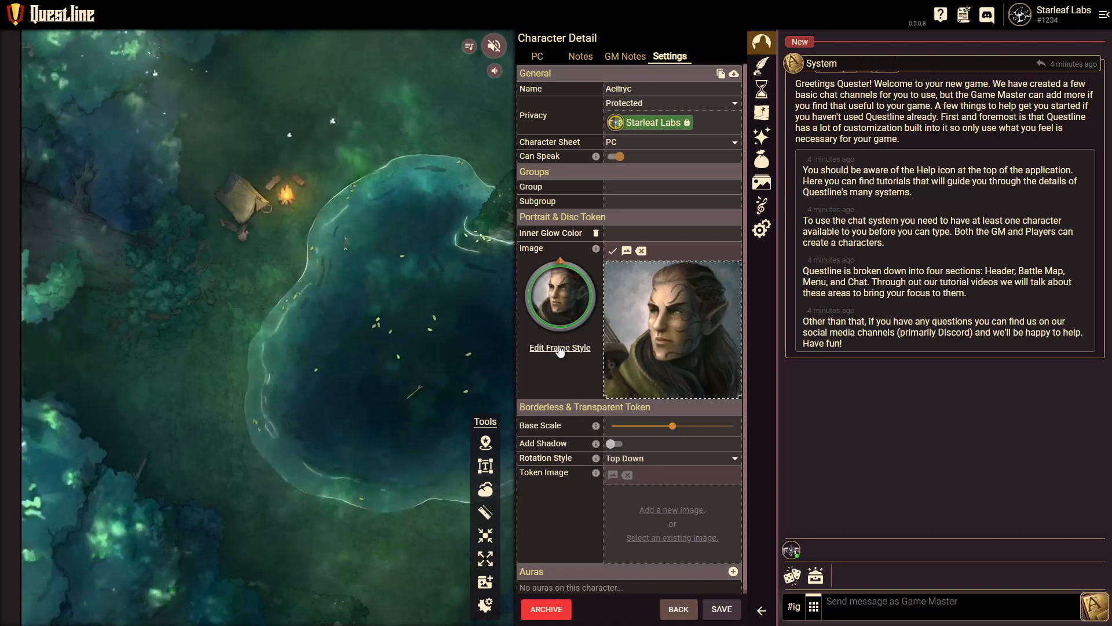
# Set the token to Pointer 0004 and Frame 0007, save Aelfryc, and return to the character list.
pyautogui.click(560, 347)
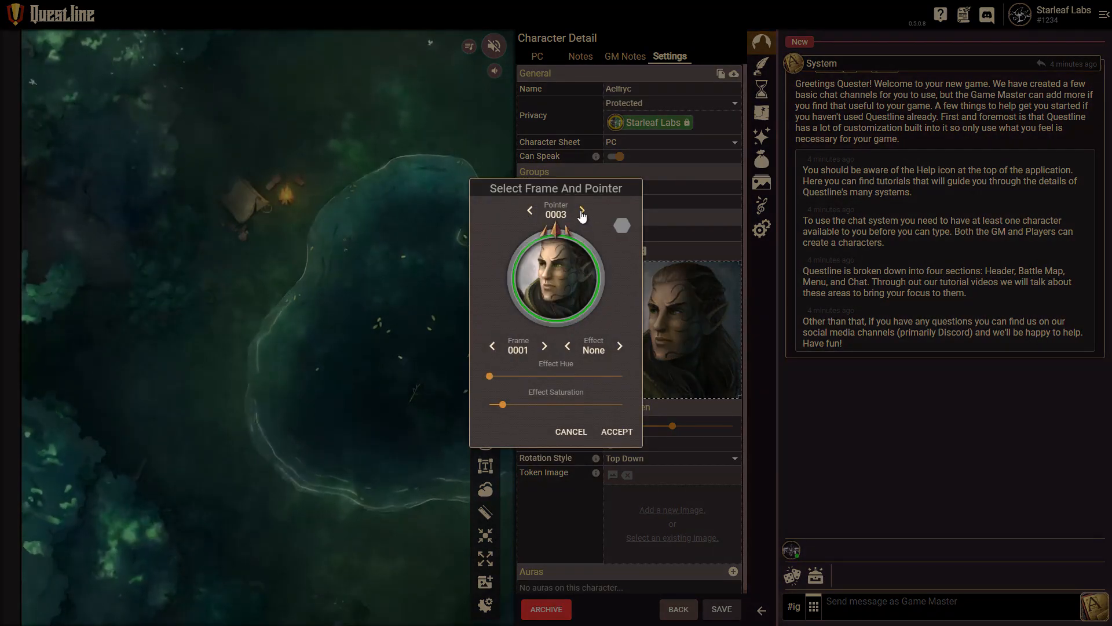
pyautogui.click(581, 210)
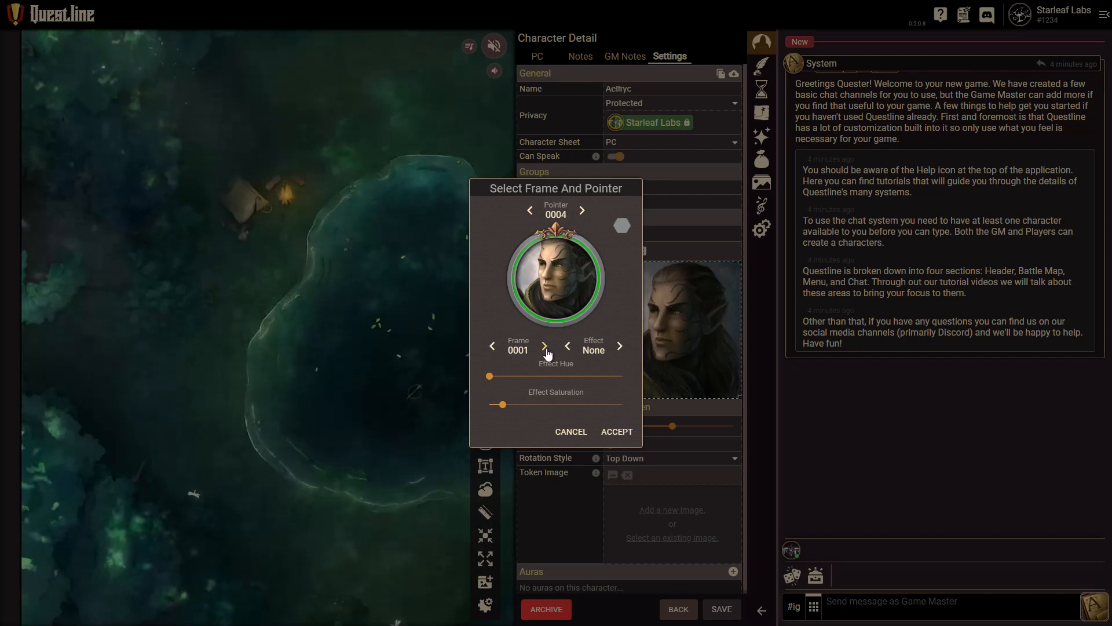
pyautogui.click(542, 346)
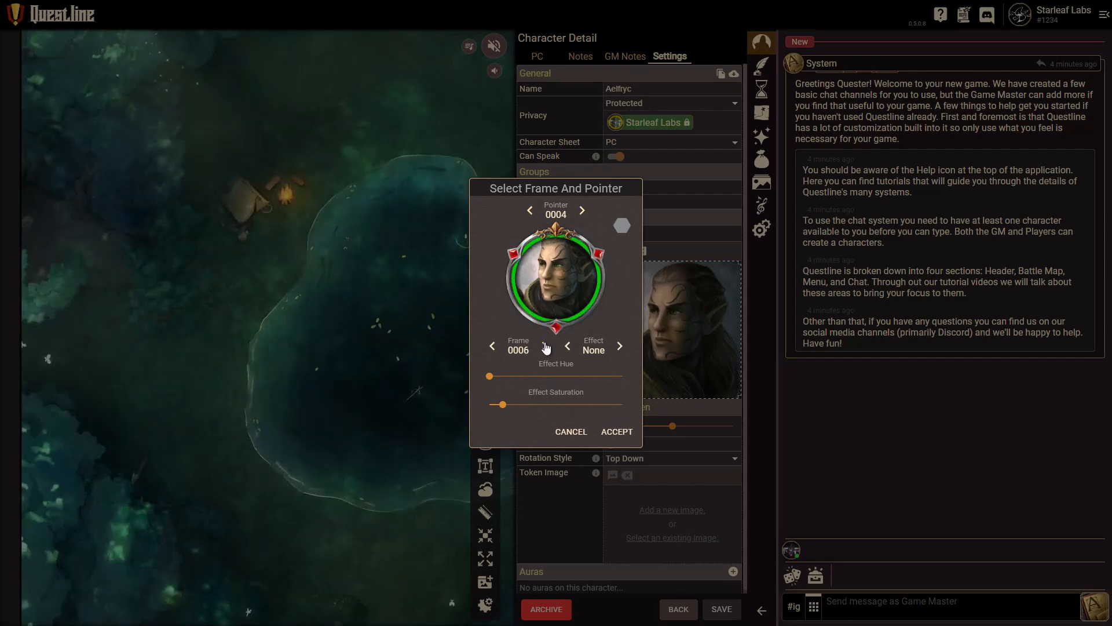
pyautogui.click(545, 346)
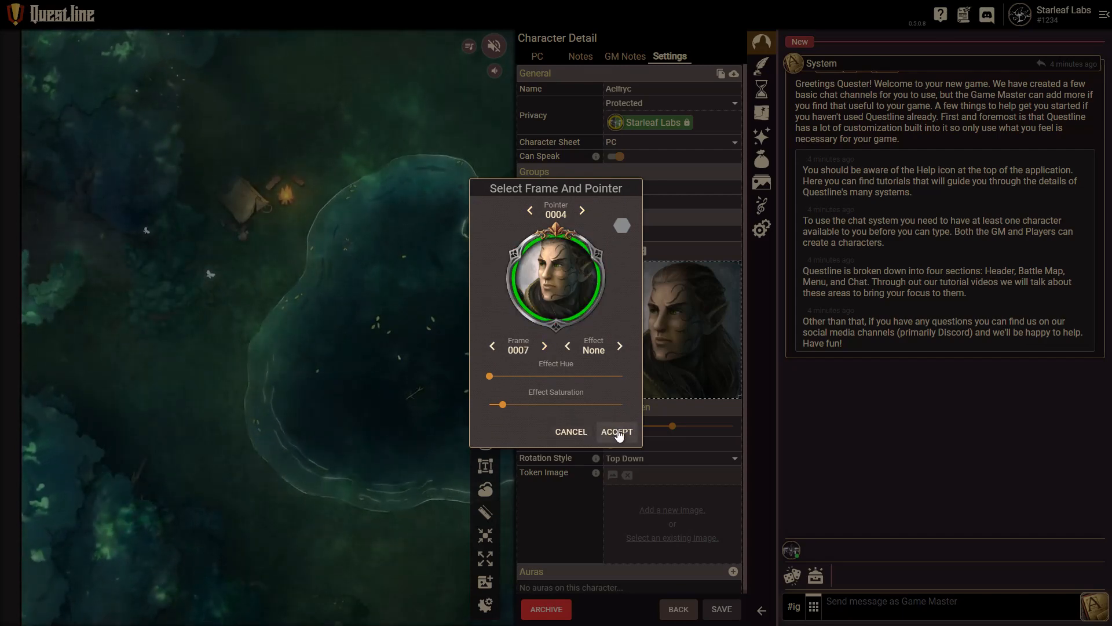
pyautogui.click(616, 431)
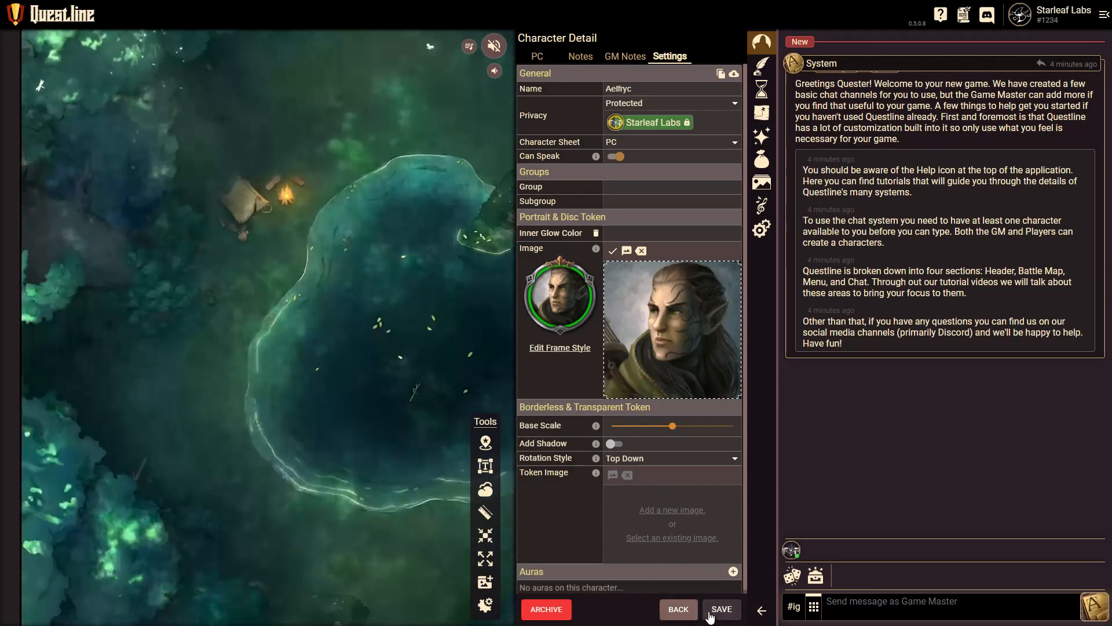
pyautogui.click(721, 609)
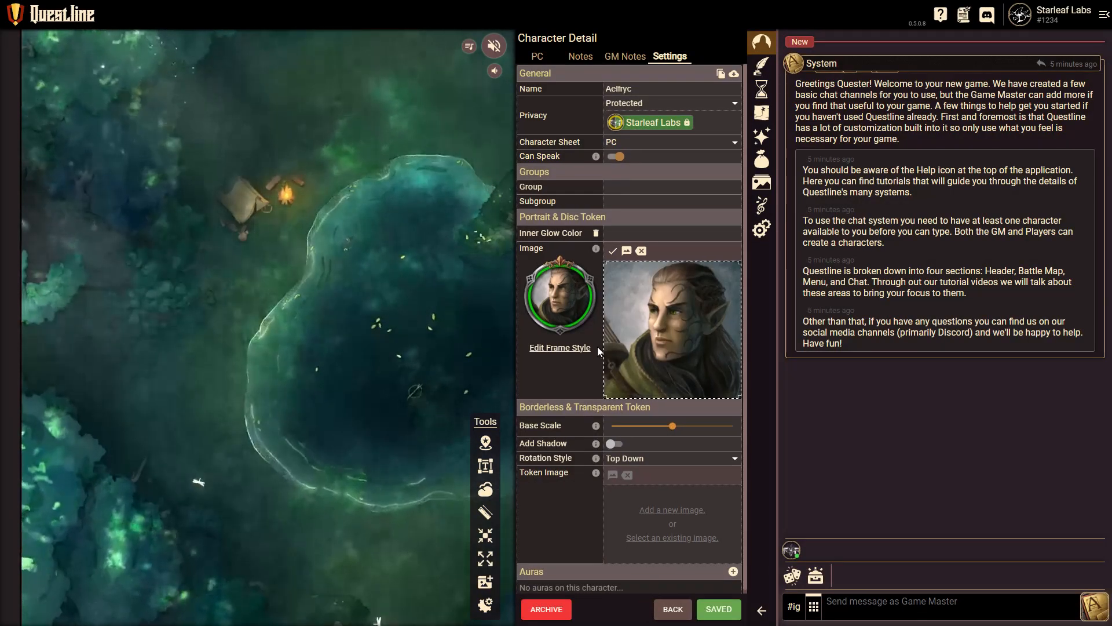
pyautogui.click(671, 609)
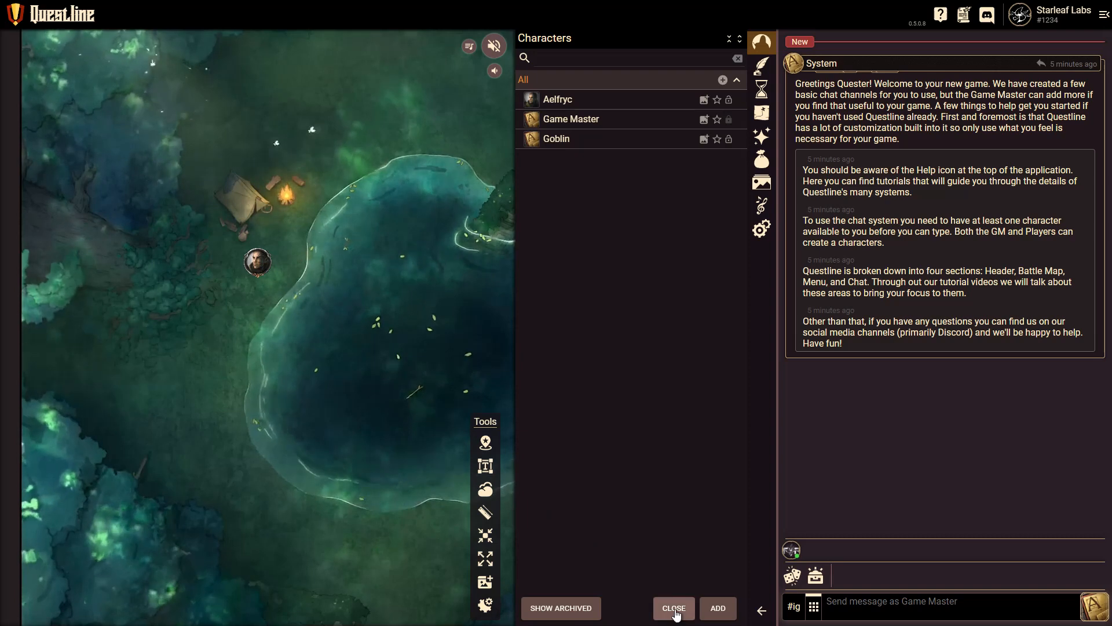
# Close the character list and open Aelfryc's stat card (Wood Elf Ranger 10, 84 HP, AC 16) from the map token.
pyautogui.click(673, 608)
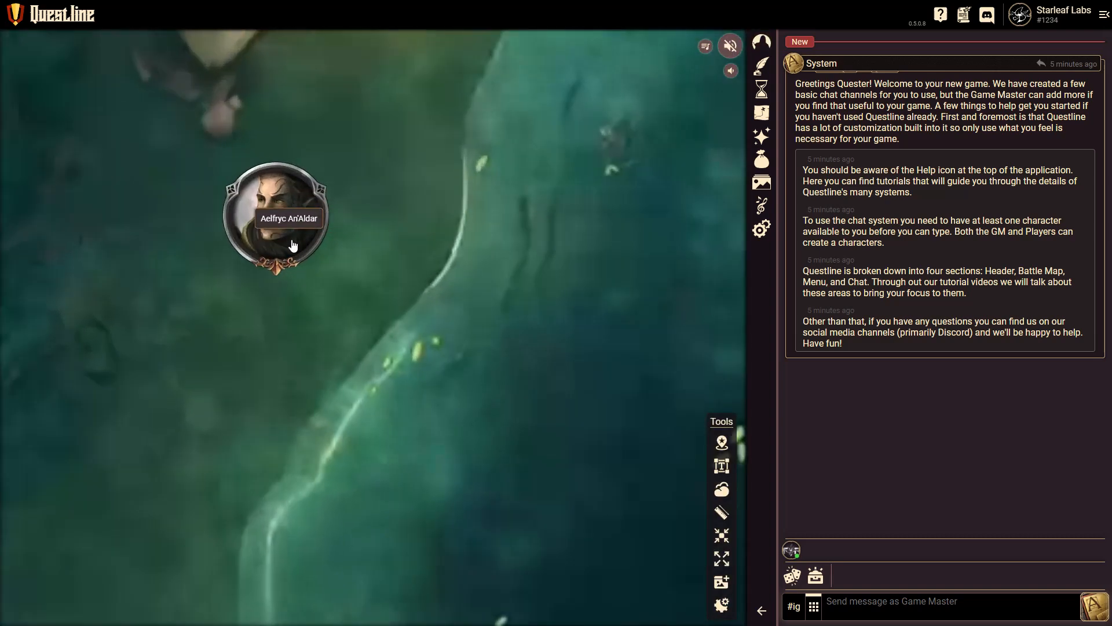
pyautogui.click(277, 216)
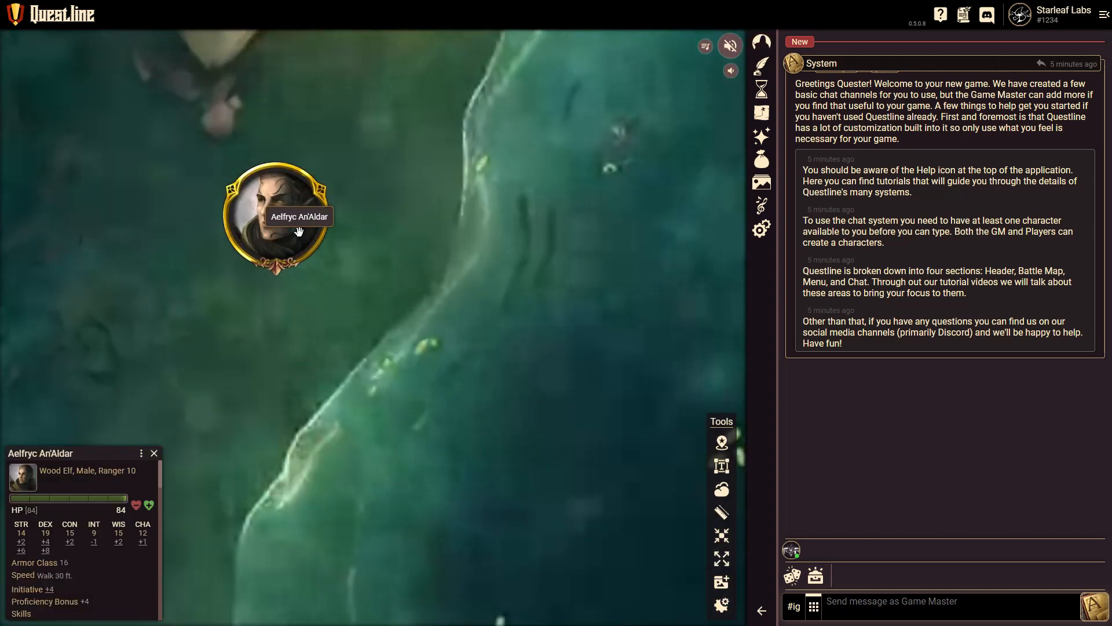